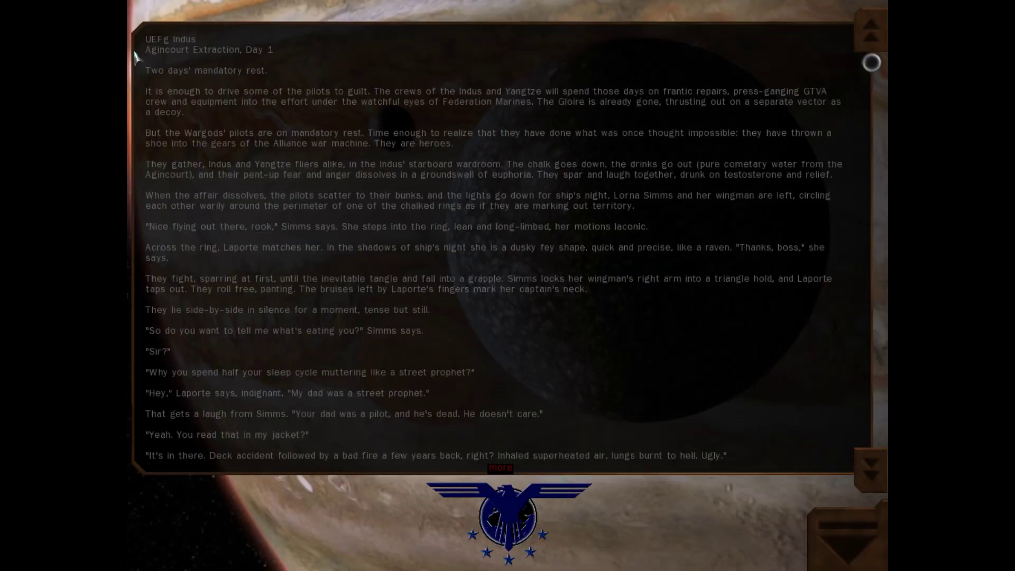
mouse_move(91, 259)
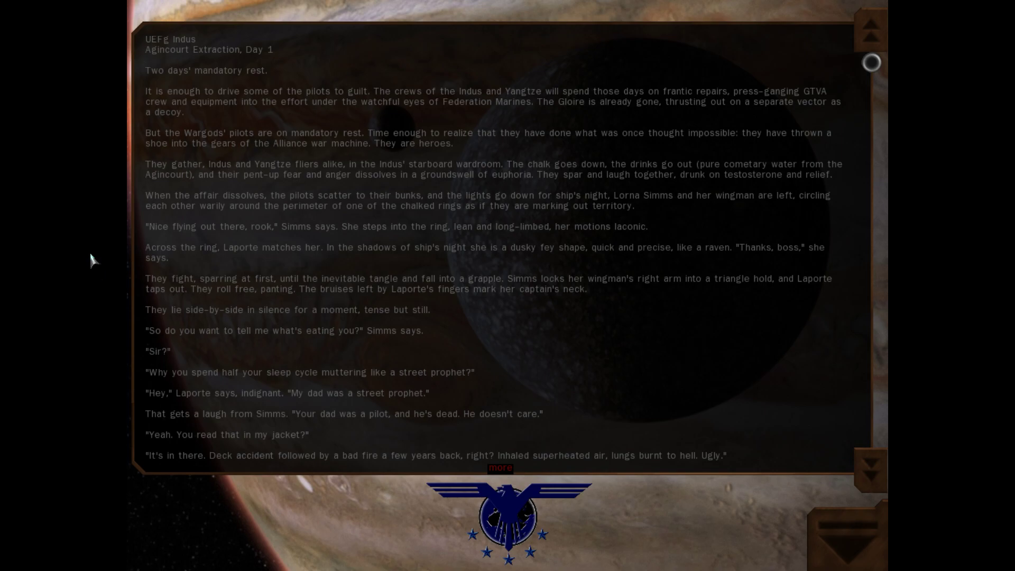
mouse_move(744, 106)
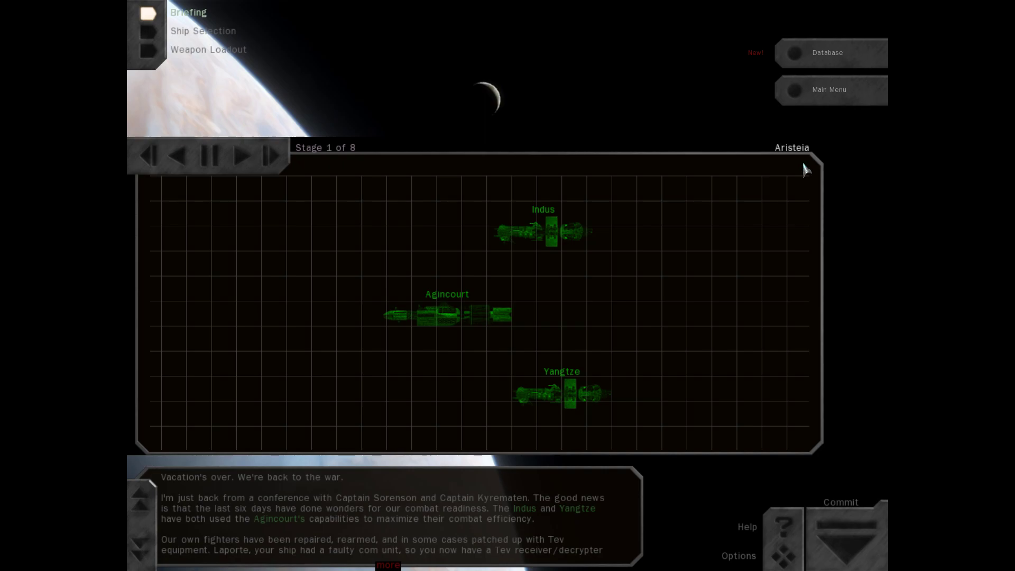
mouse_move(455, 322)
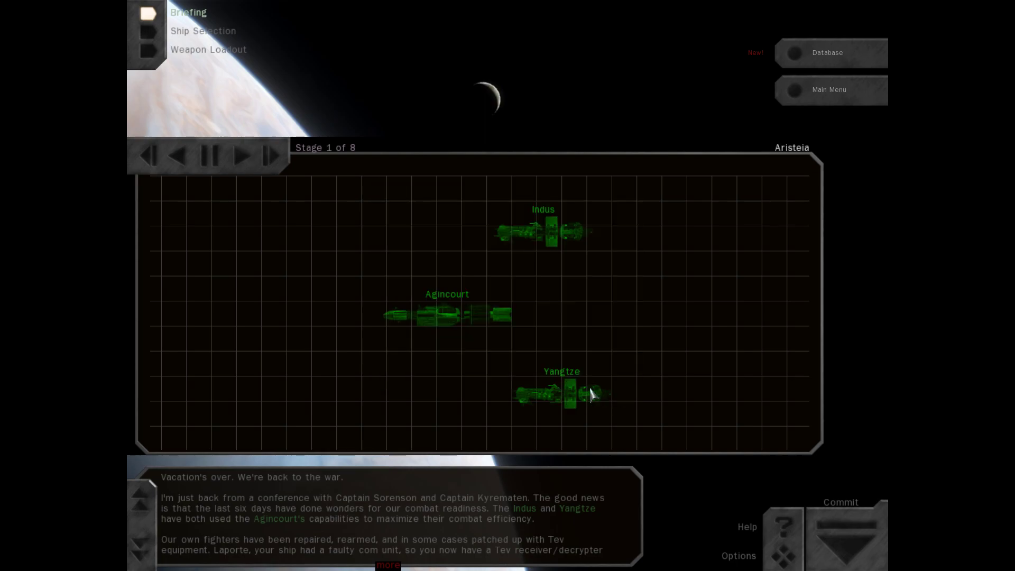
mouse_move(243, 354)
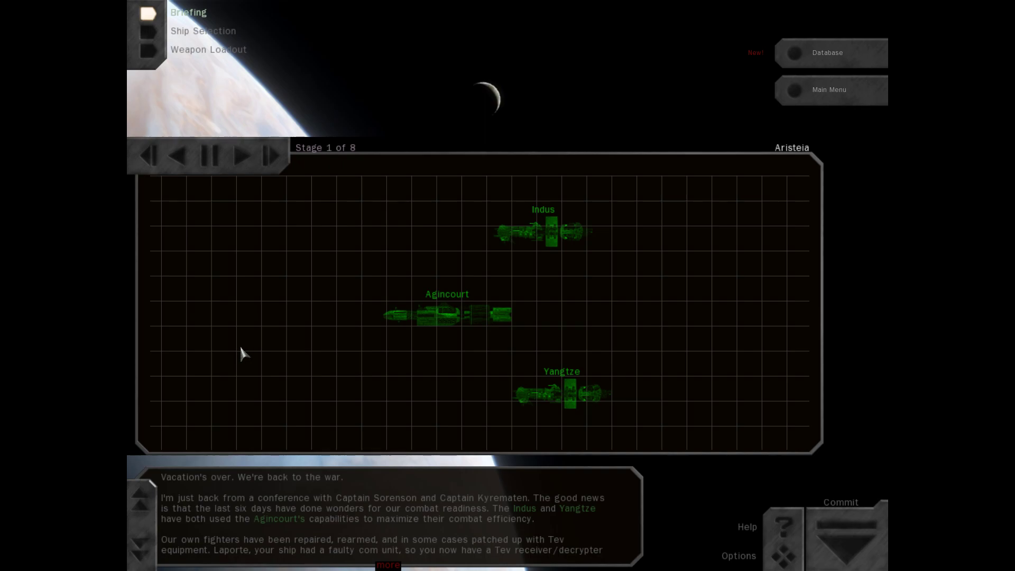
- Scroll the briefing text, then advance to stage 3 showing the Hood and Serkr Team
left_click(138, 546)
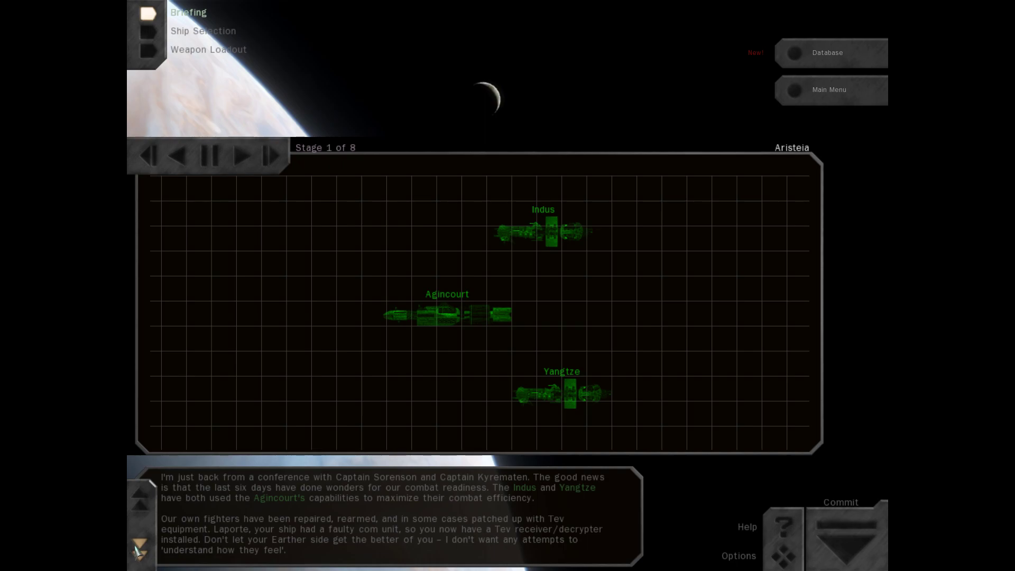
mouse_move(137, 553)
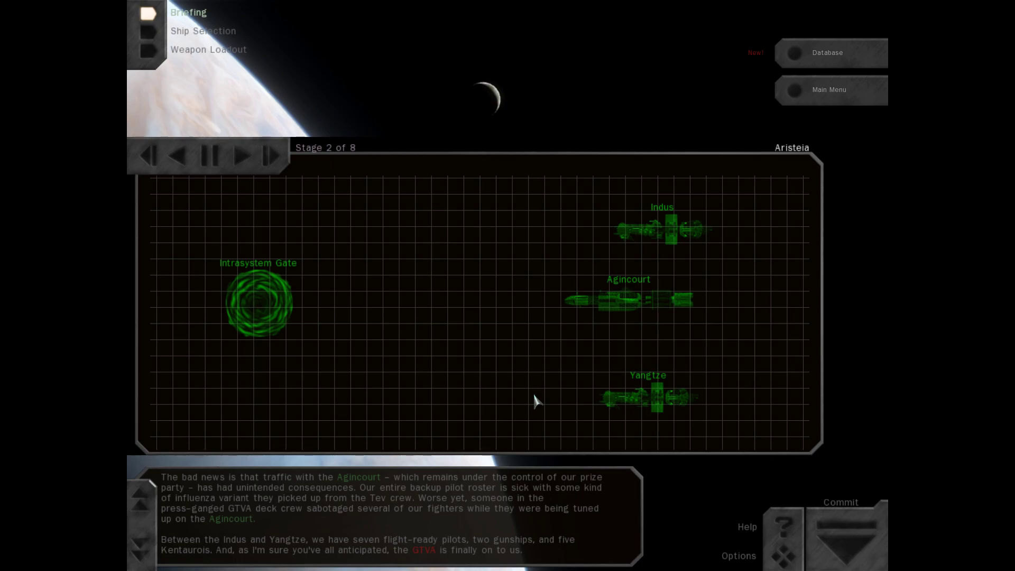
mouse_move(535, 400)
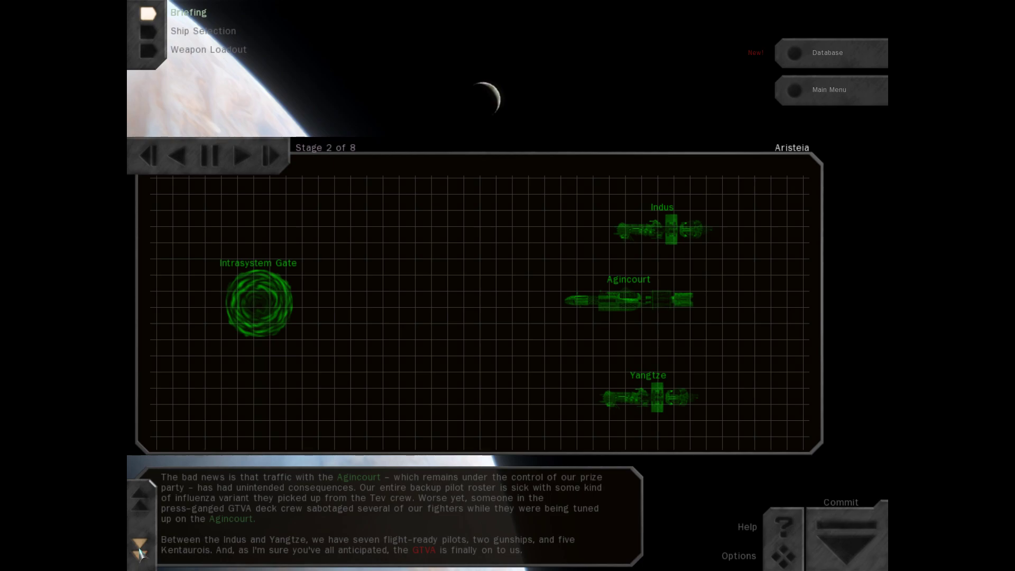
left_click(241, 155)
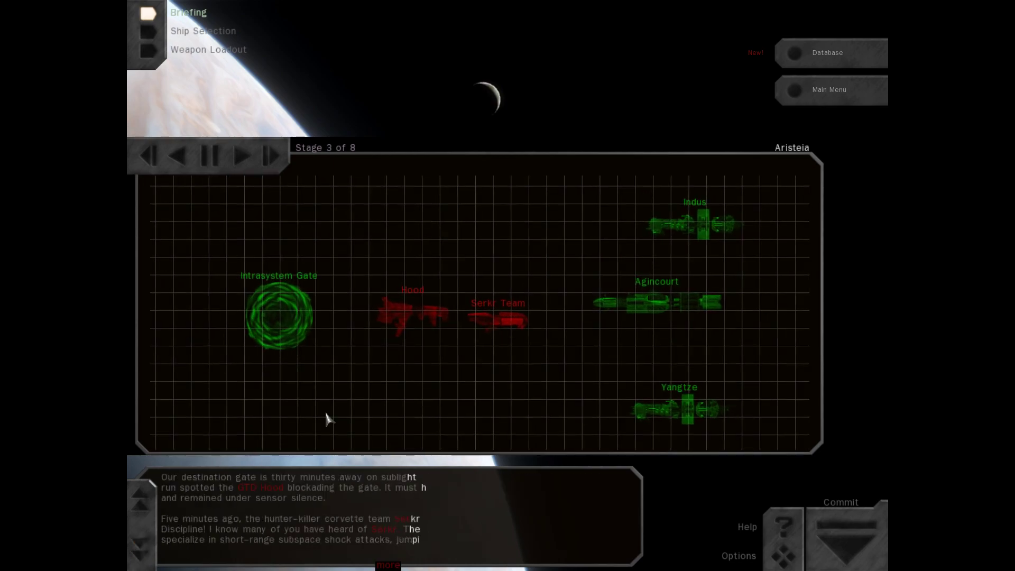
- Preview the Hood's Bellerophon-class model and read the rest of the stage 3 text
left_click(412, 316)
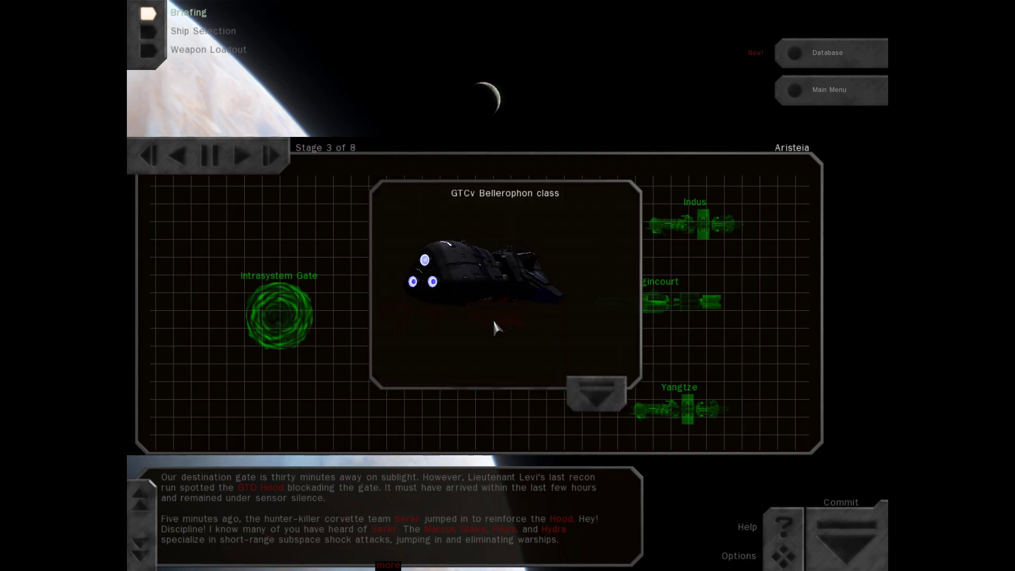
left_click(595, 393)
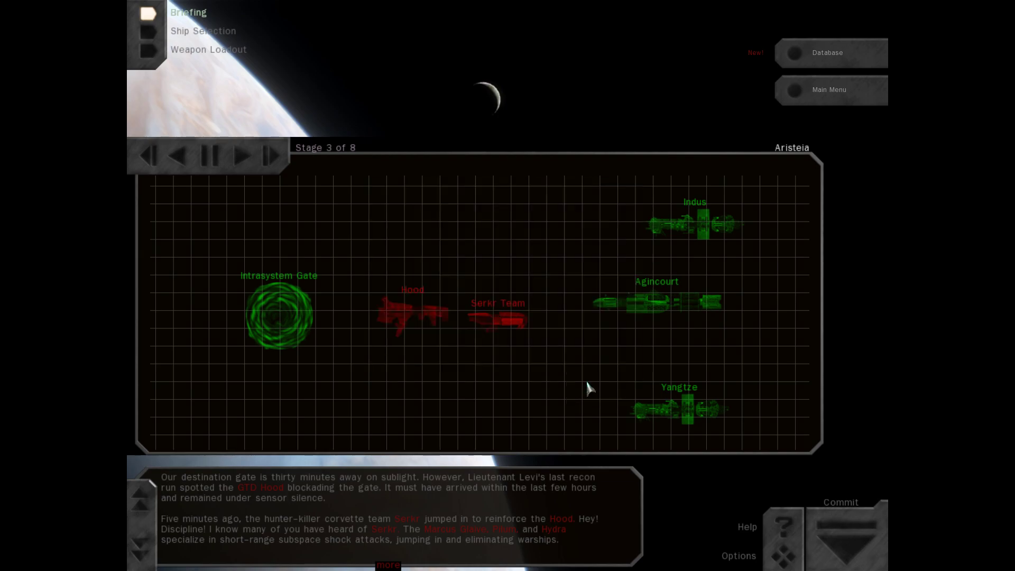
mouse_move(581, 391)
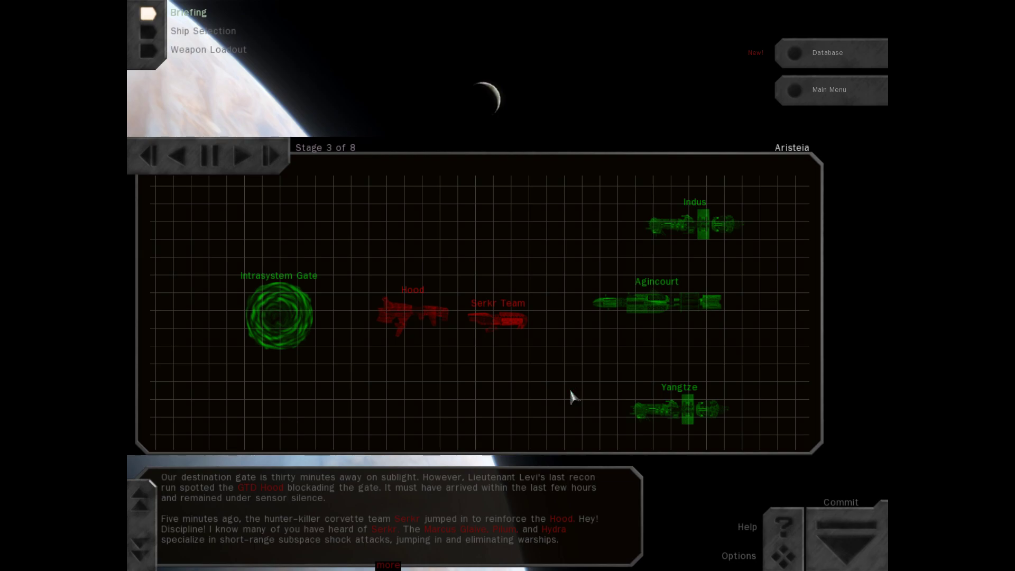
mouse_move(111, 567)
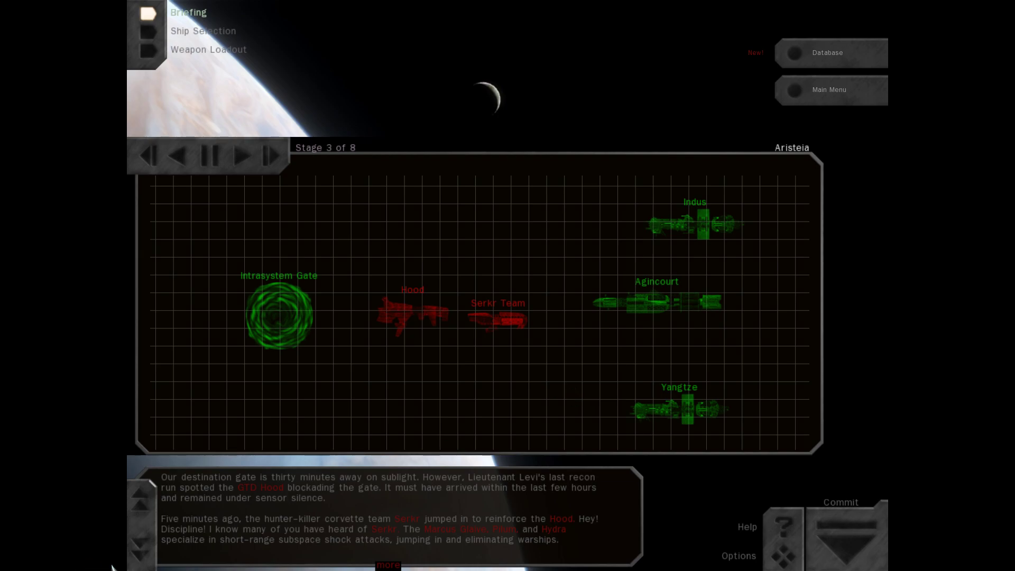
left_click(140, 555)
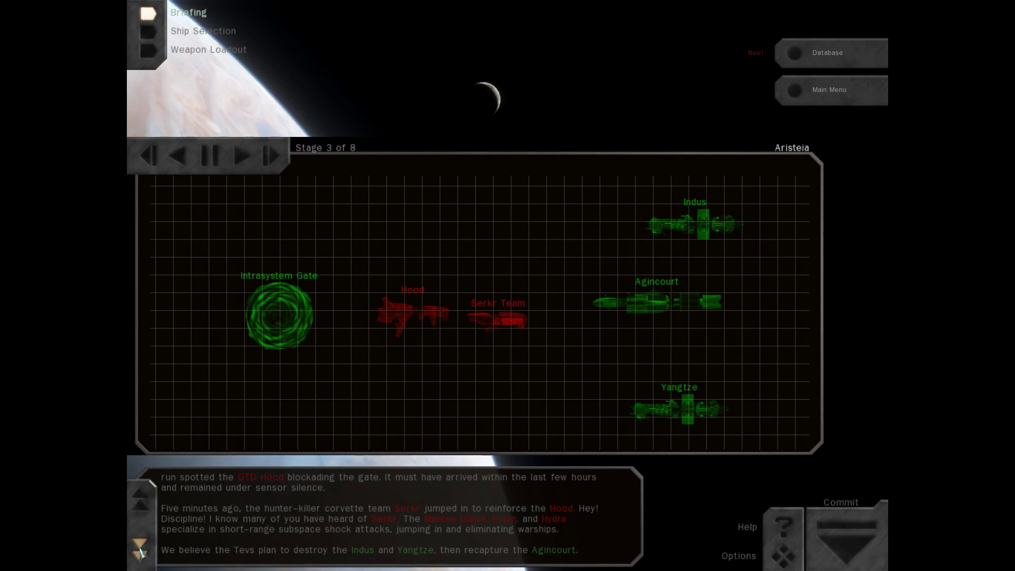
- Advance the briefing through stage 4 to stage 5 with the Toutatis on the map
left_click(240, 154)
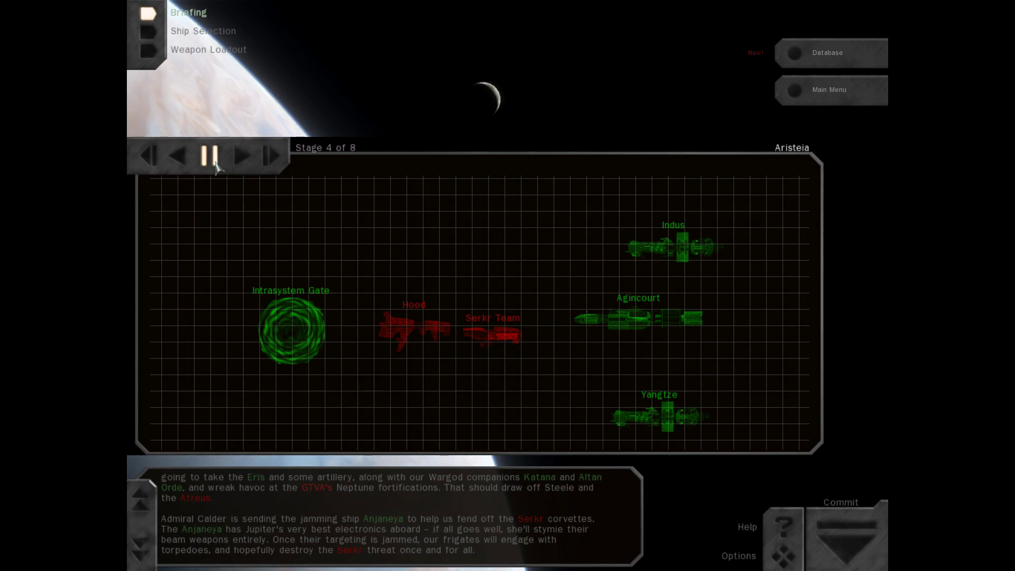
mouse_move(218, 167)
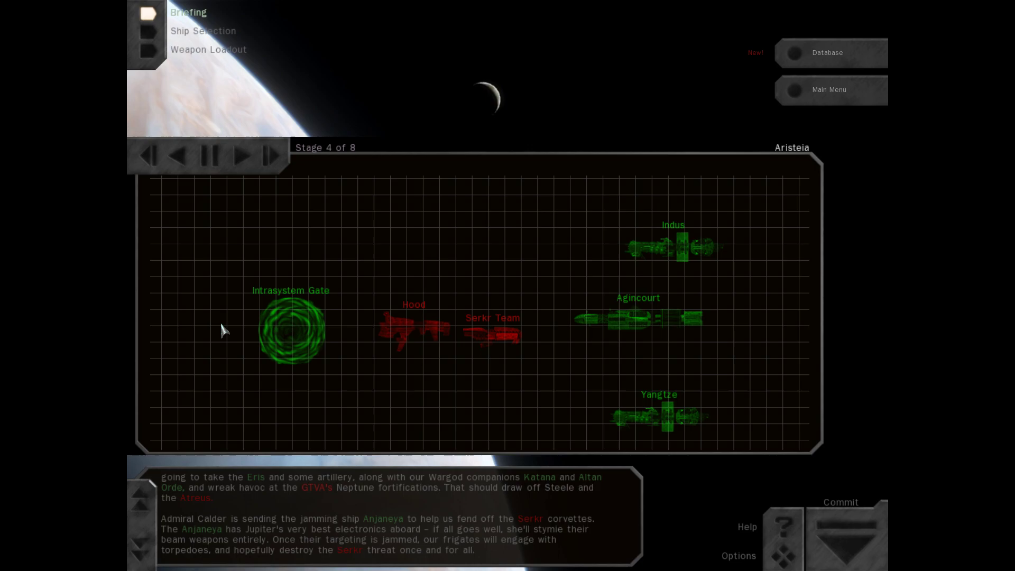
left_click(241, 157)
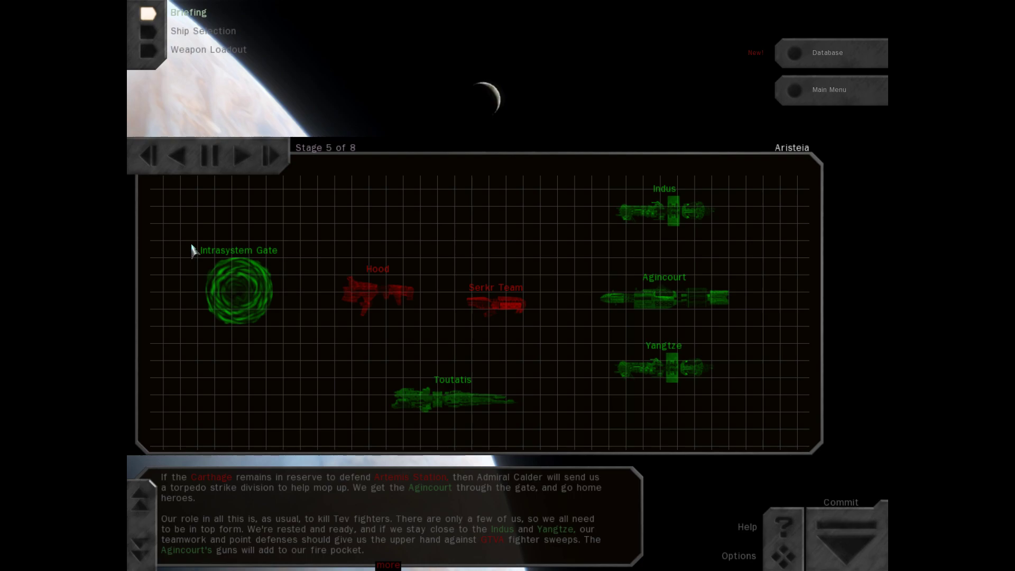
mouse_move(195, 255)
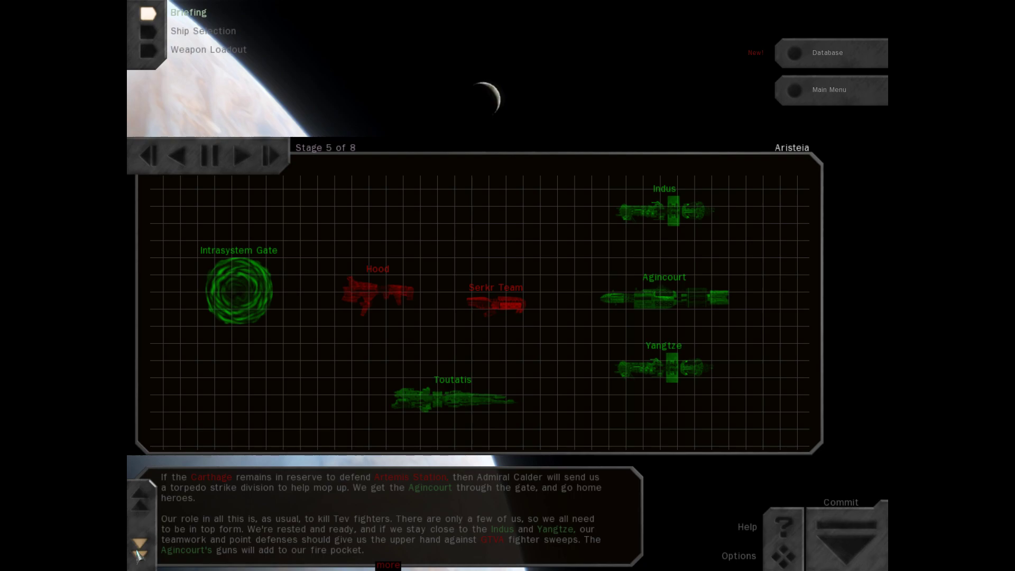
- Read the remaining stage 5 text and close the Solaris and Bellerophon ship previews
left_click(137, 544)
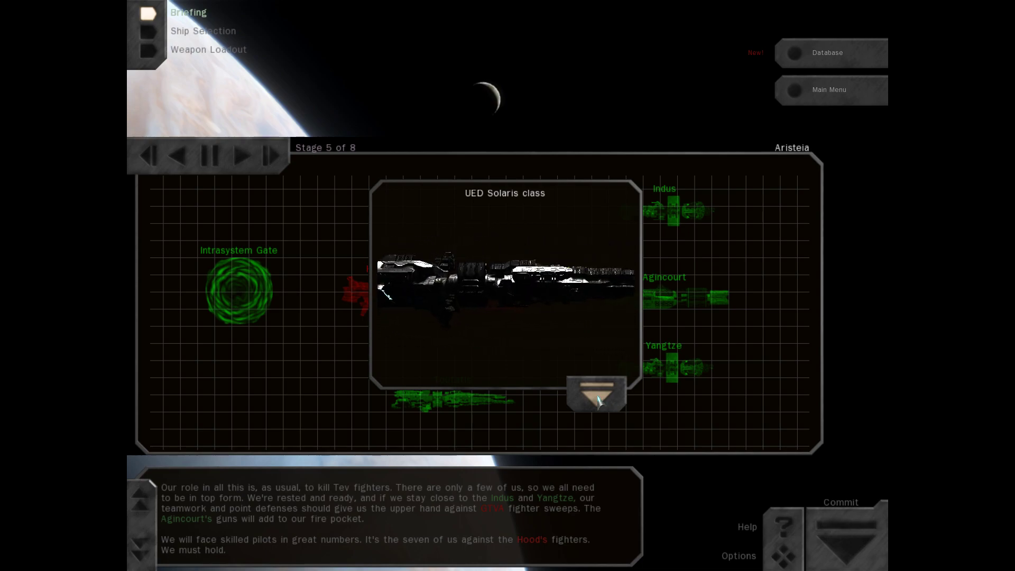
left_click(241, 156)
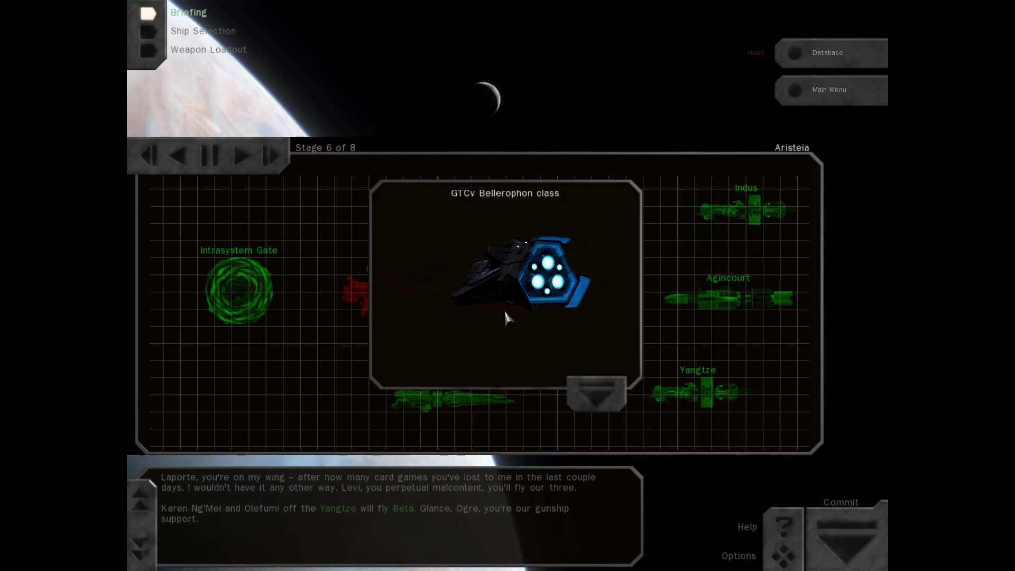
left_click(594, 394)
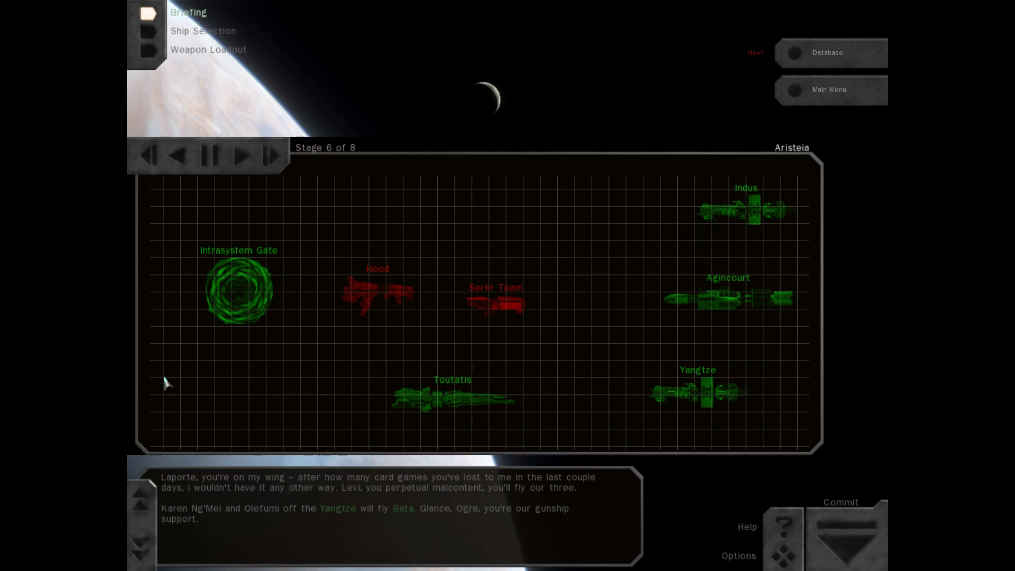
- Advance to stage 7 and scroll through its full text about the Hood opportunity
left_click(242, 156)
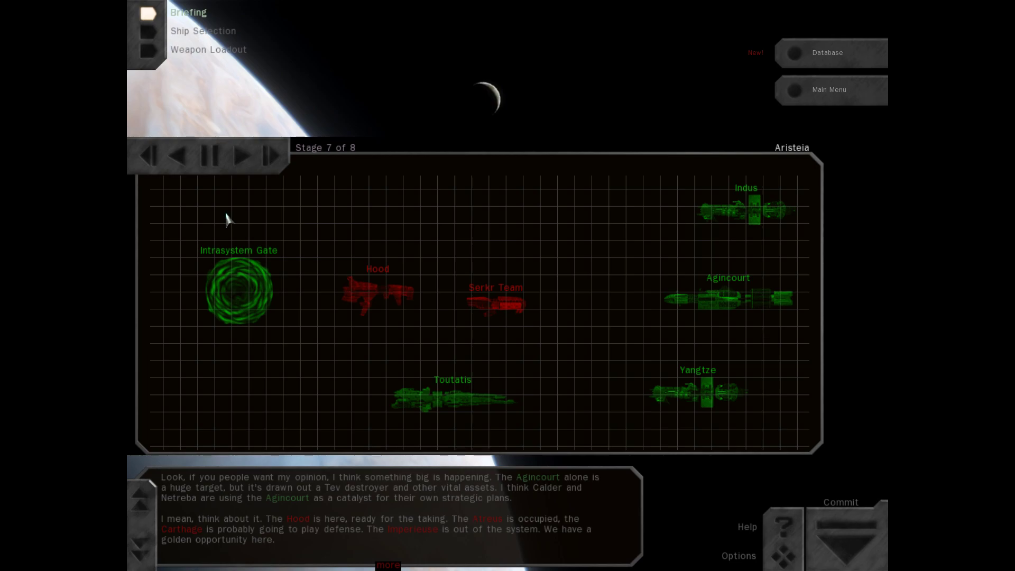
mouse_move(216, 228)
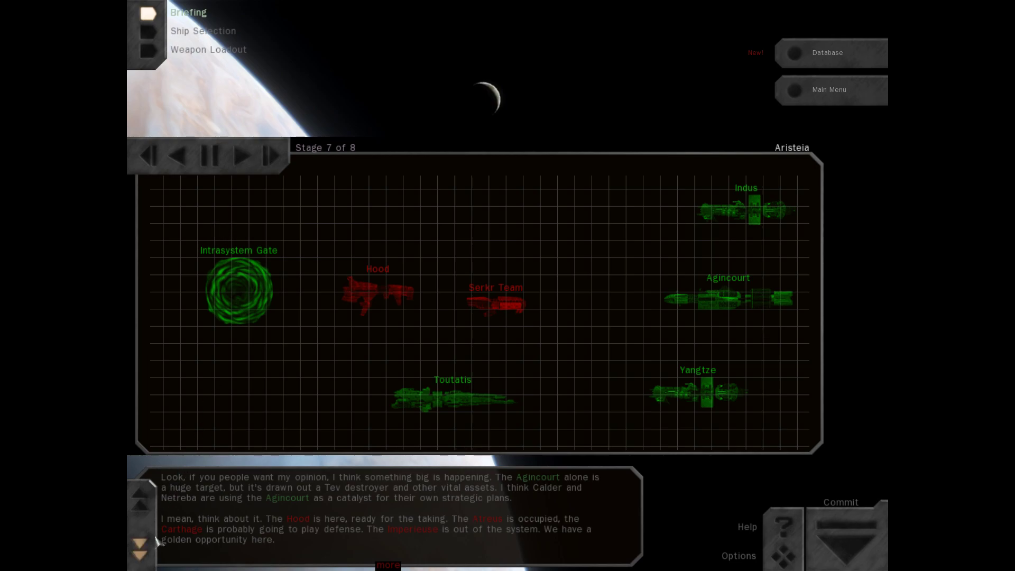
left_click(140, 547)
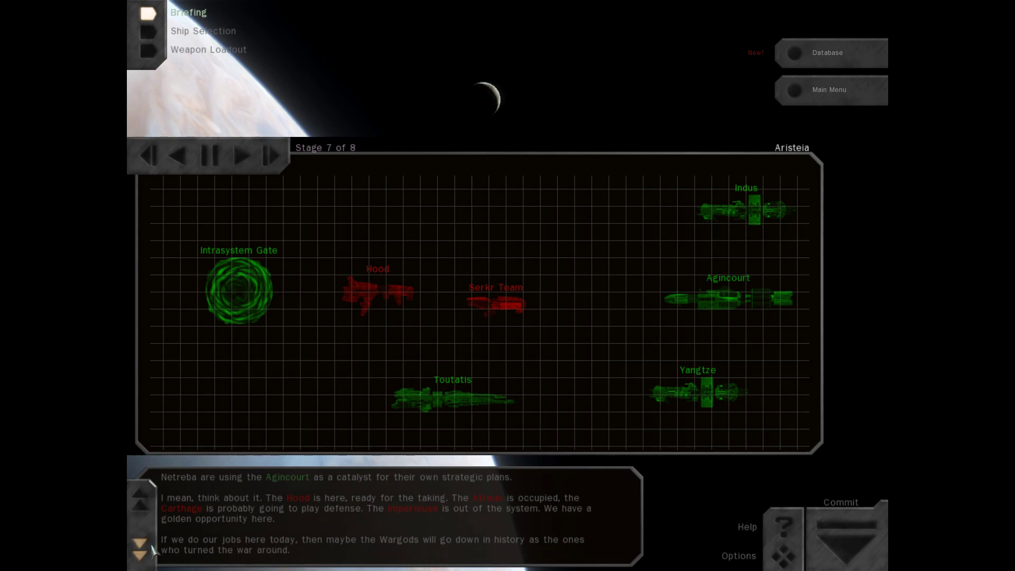
mouse_move(244, 269)
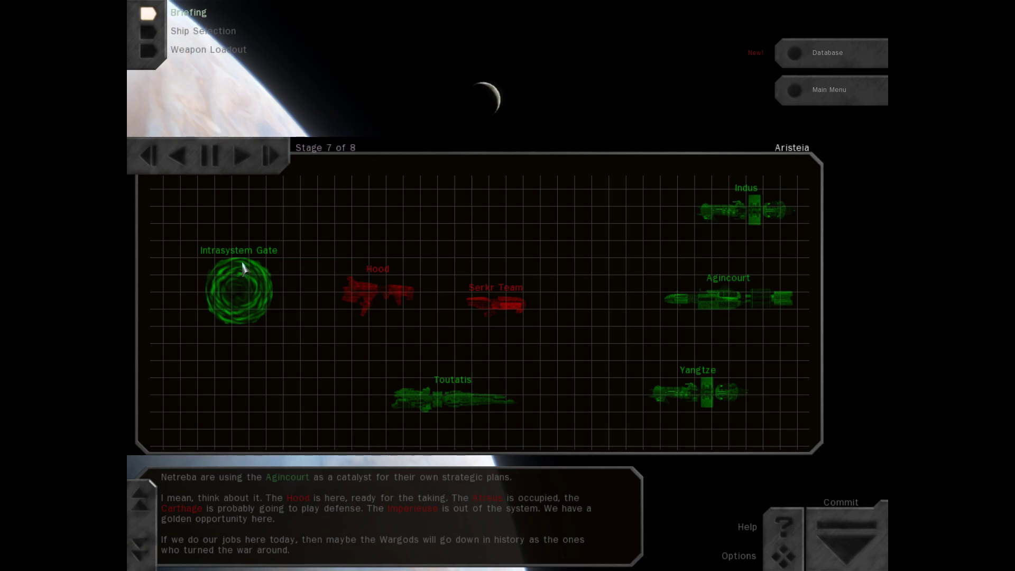
mouse_move(232, 163)
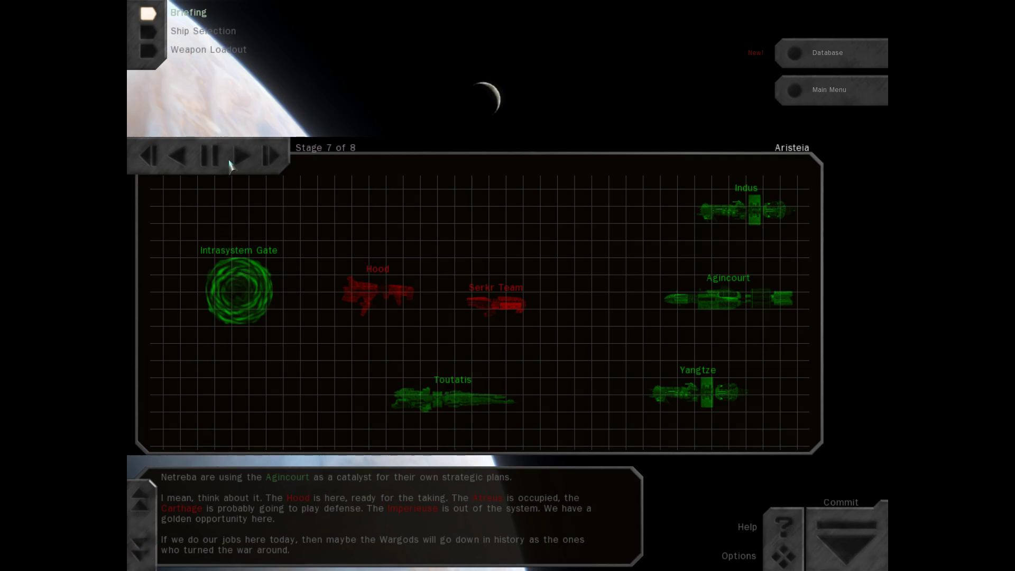
- Advance to stage 8 of 8 listing the primary and secondary mission objectives
left_click(240, 155)
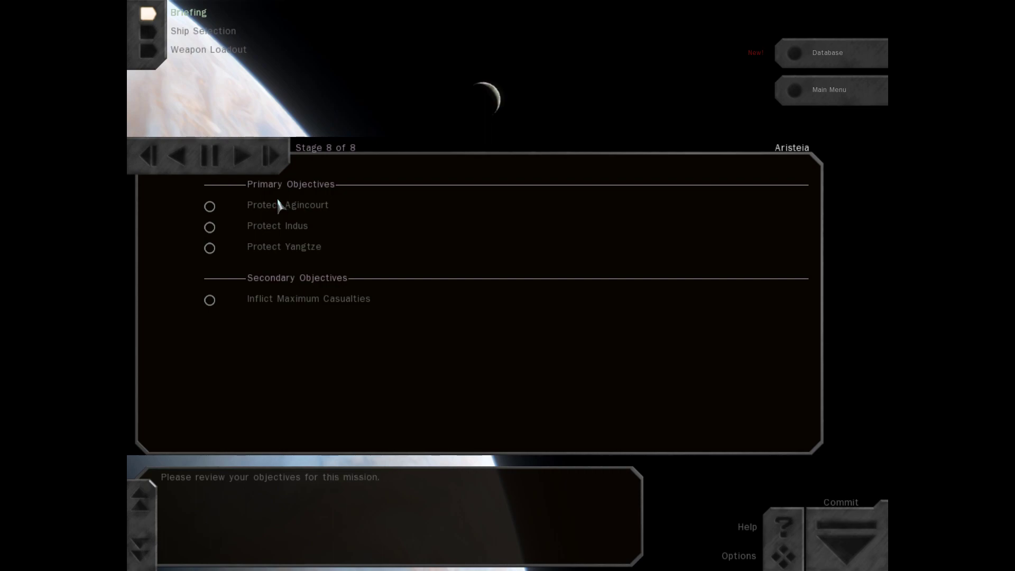
mouse_move(298, 261)
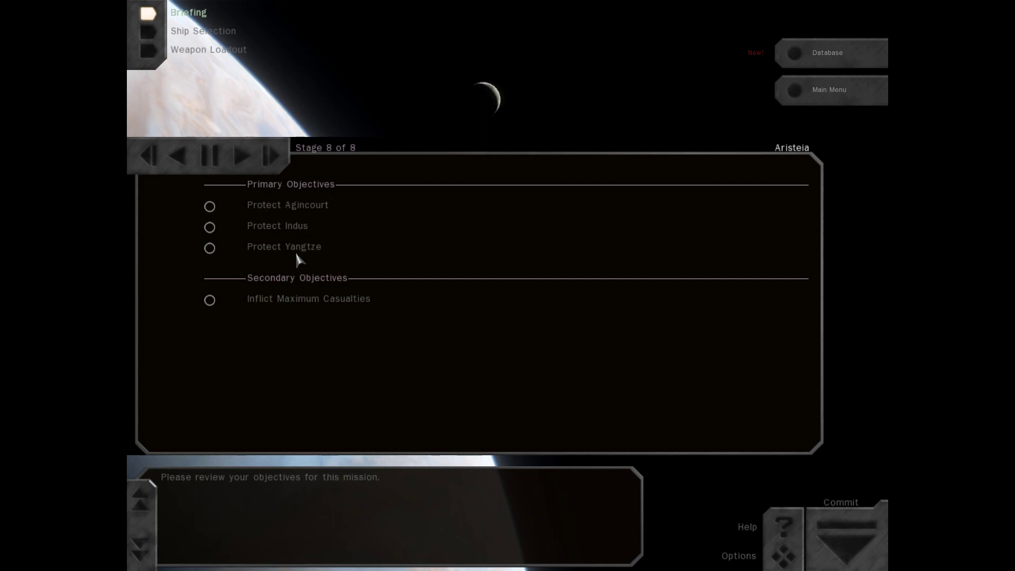
mouse_move(335, 228)
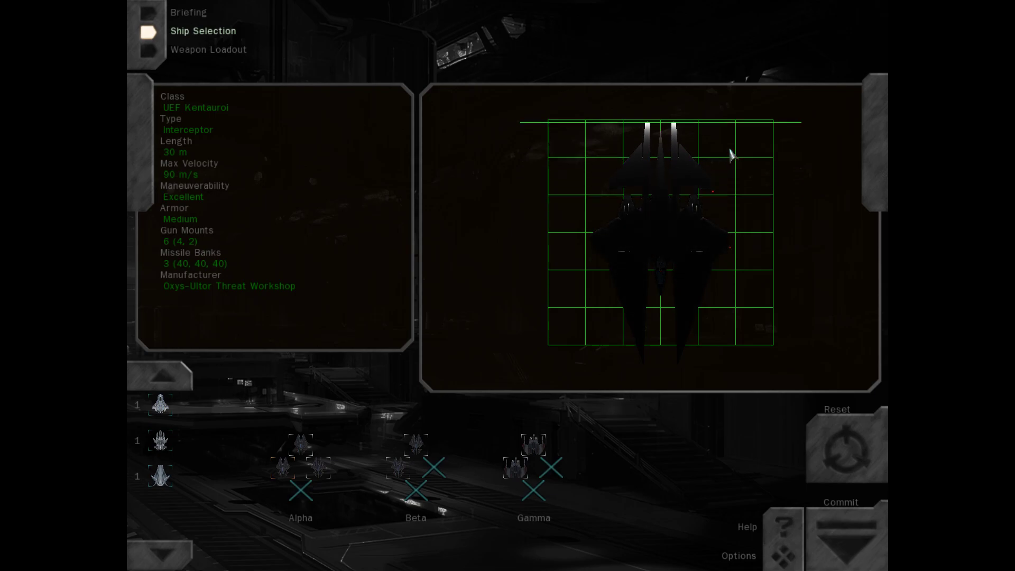
- Preview the GTF Draco class, then assign the GTF Nyx heavy assault fighter to Alpha wing
left_click(160, 404)
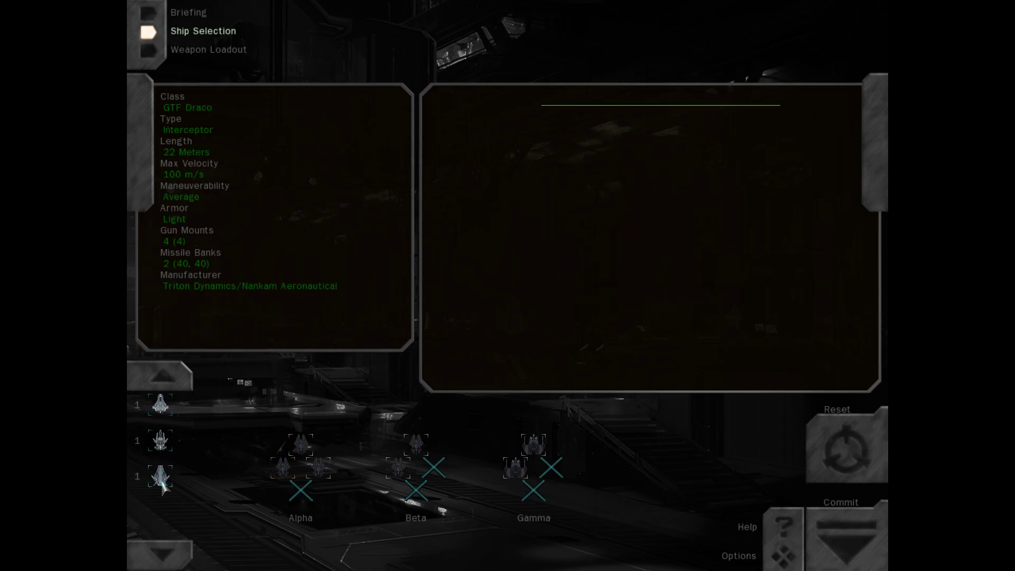
left_click(160, 403)
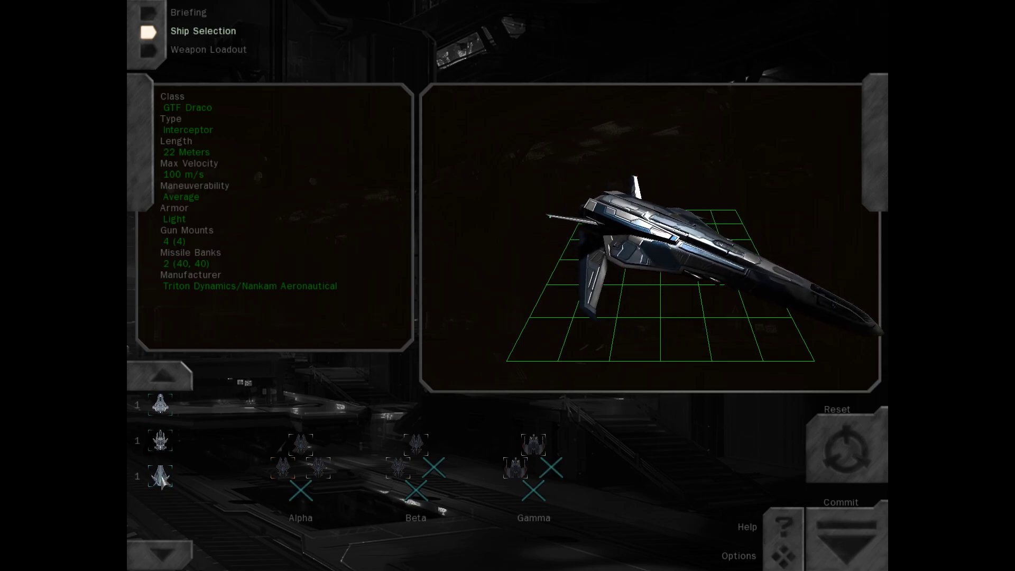
left_click(240, 472)
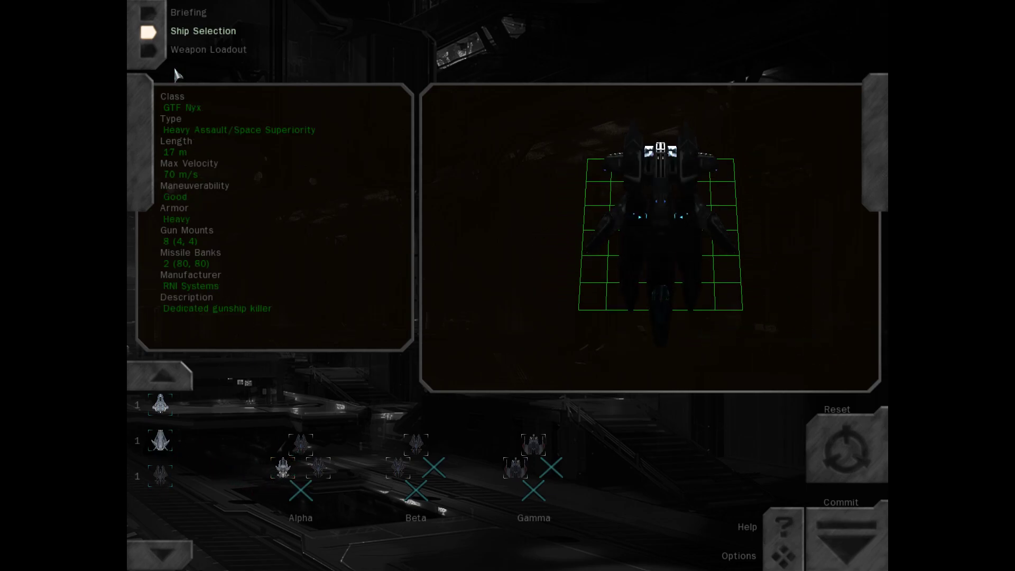
- Try arming Alpha 2, dismiss the Nyx-can't-carry-Vulcan warning, and return to Ship Selection
left_click(209, 49)
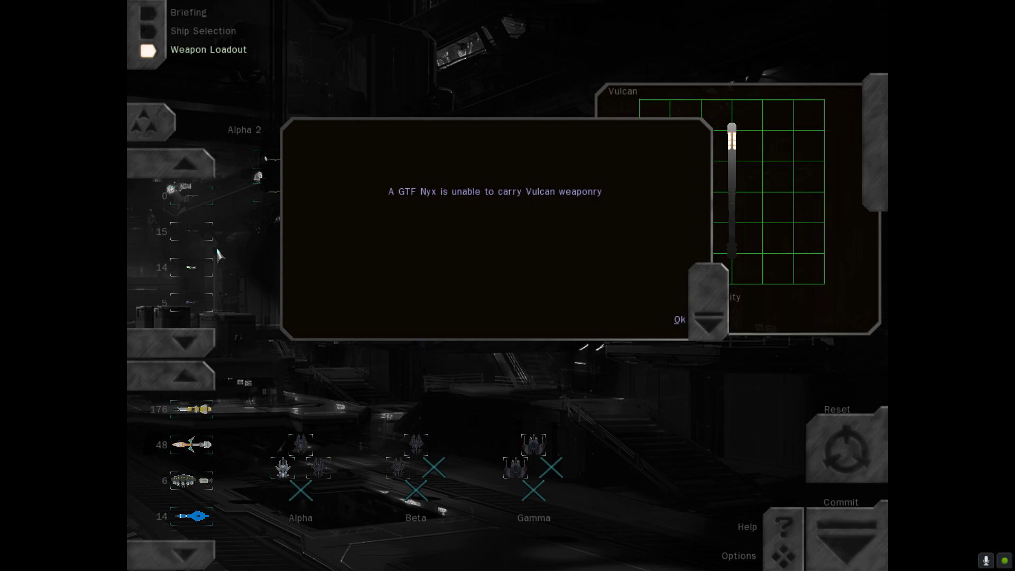
left_click(679, 319)
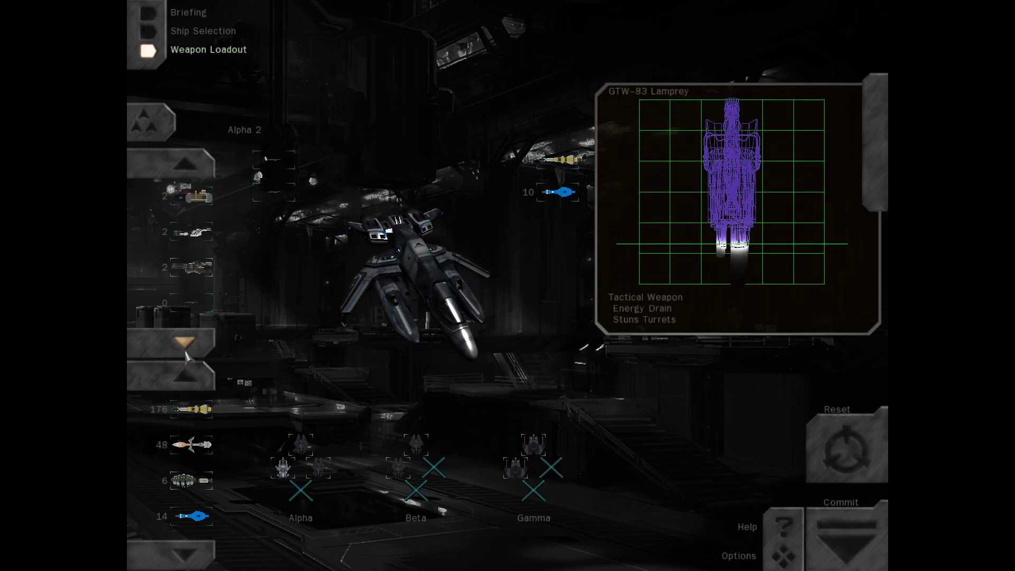
left_click(203, 31)
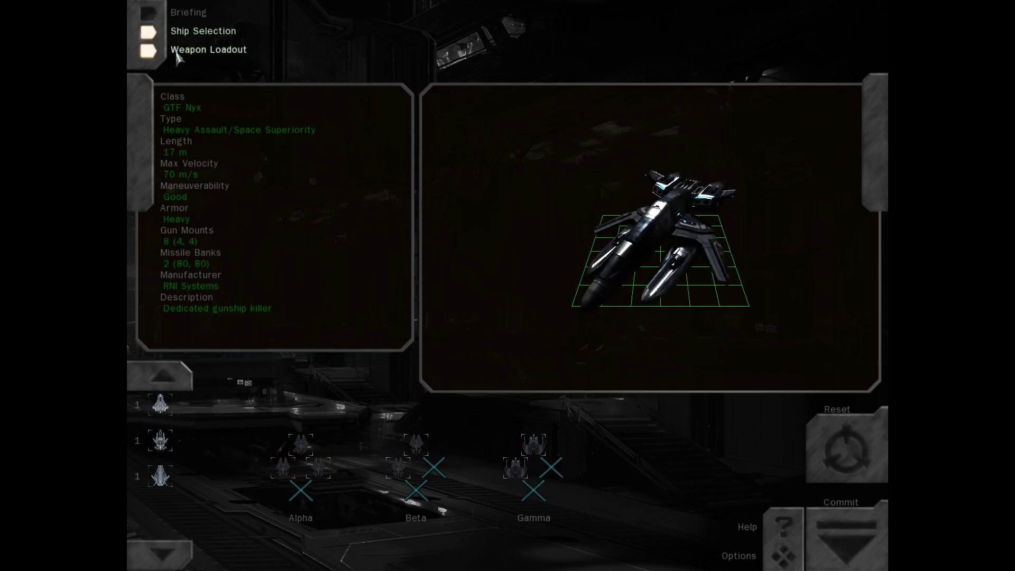
- Load Slammer and Dart missiles onto Alpha 2 and commit the loadout to launch
left_click(208, 50)
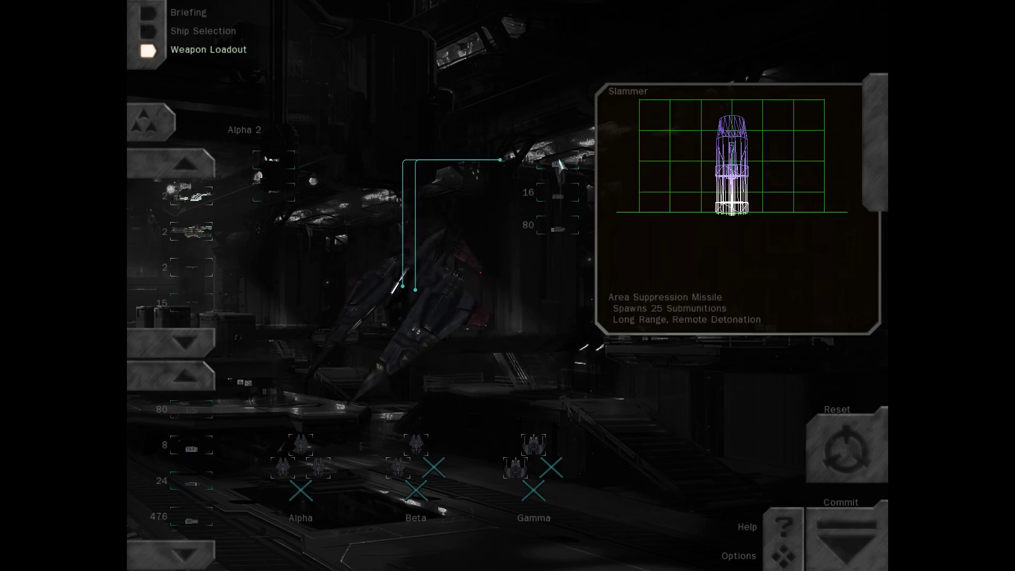
left_click(191, 483)
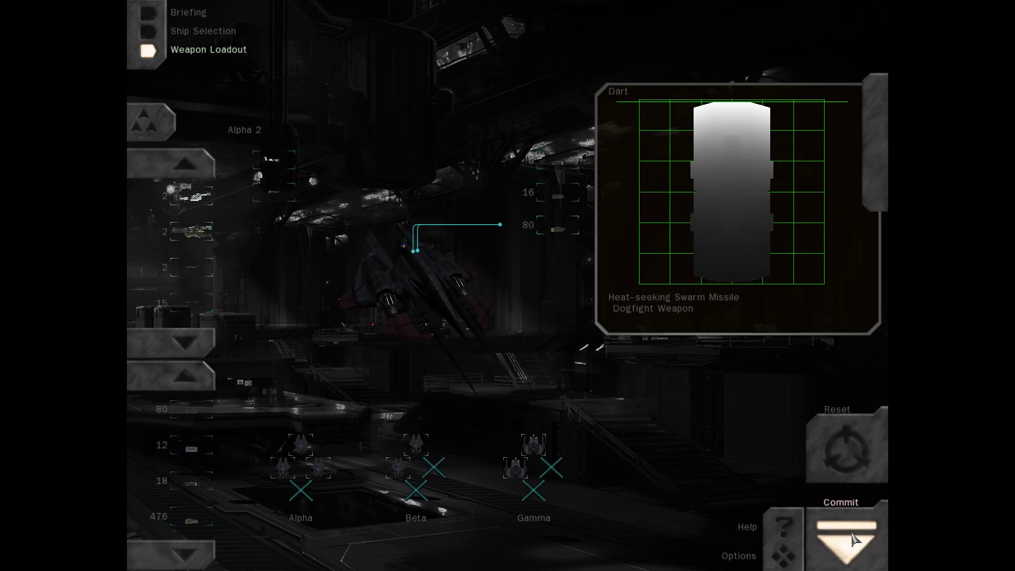
left_click(845, 538)
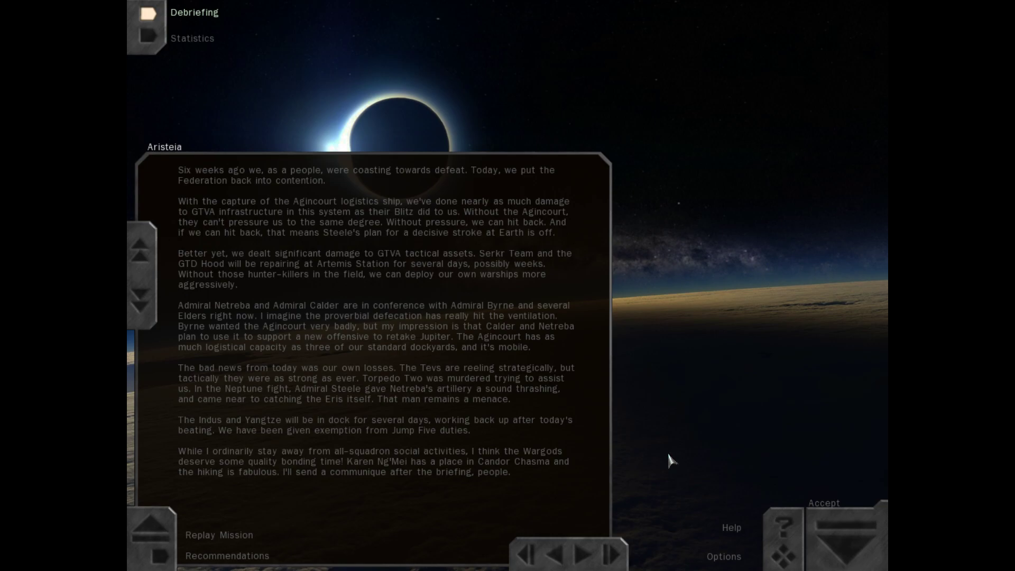
mouse_move(516, 251)
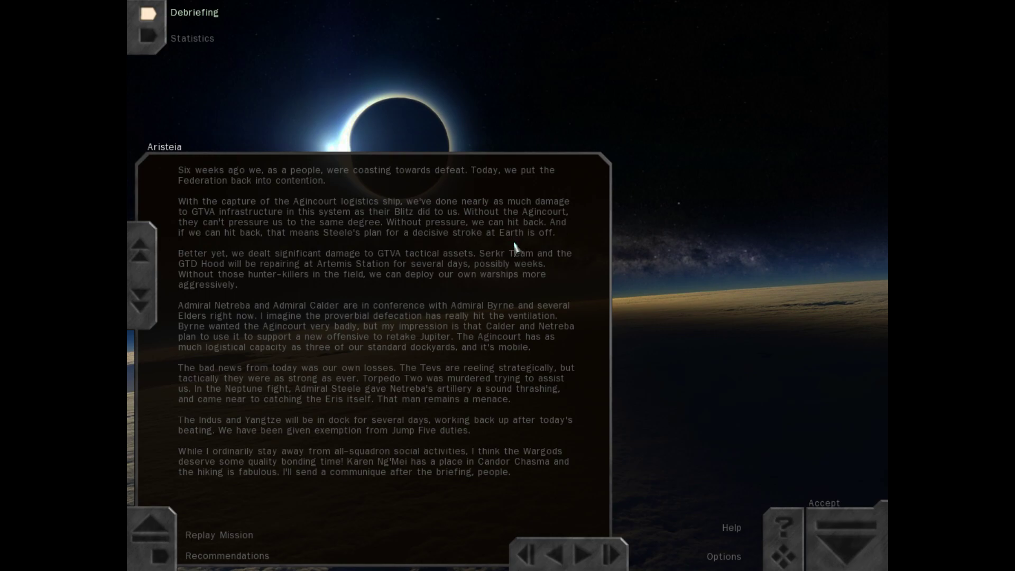
mouse_move(361, 330)
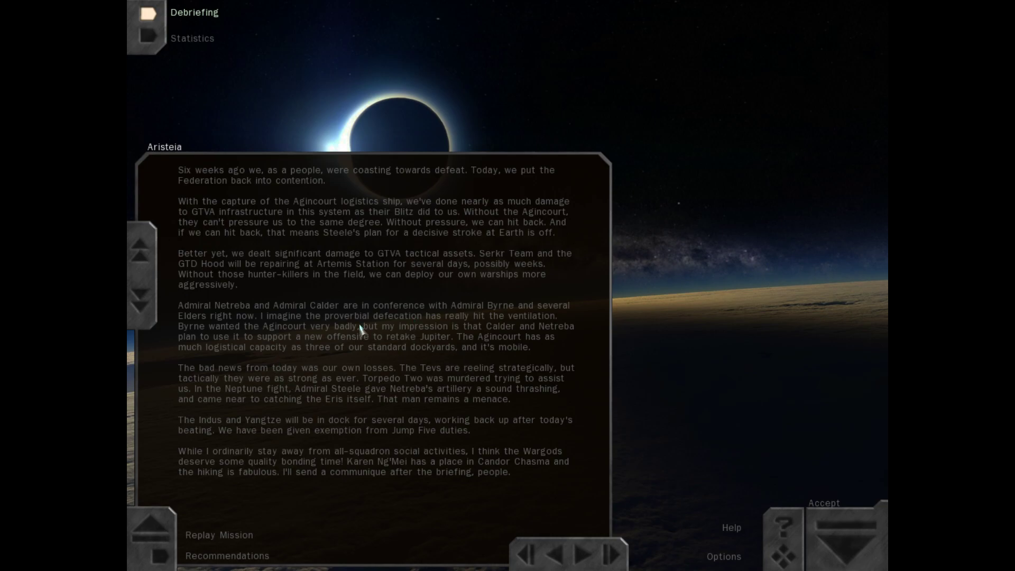
mouse_move(254, 327)
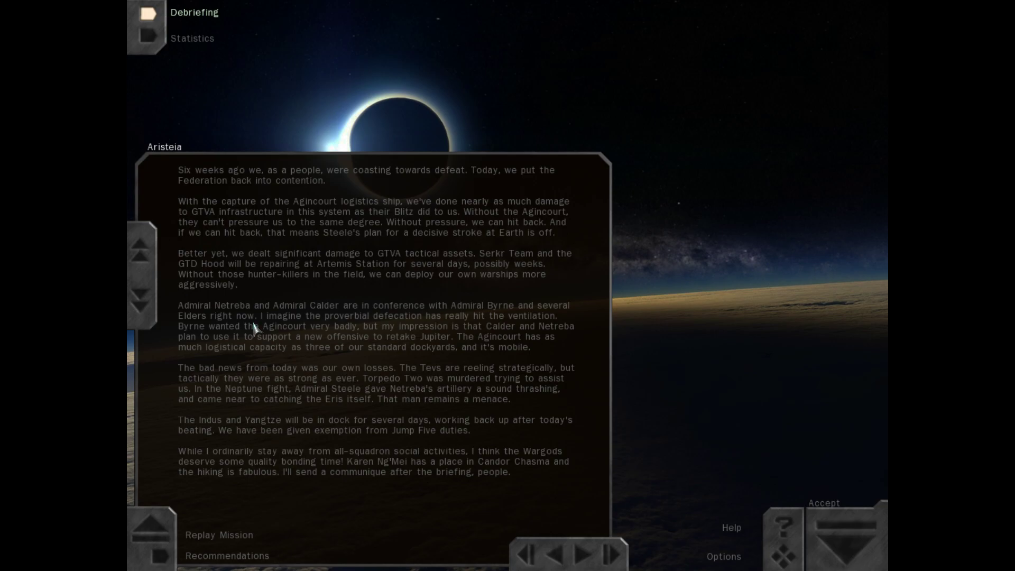
mouse_move(255, 330)
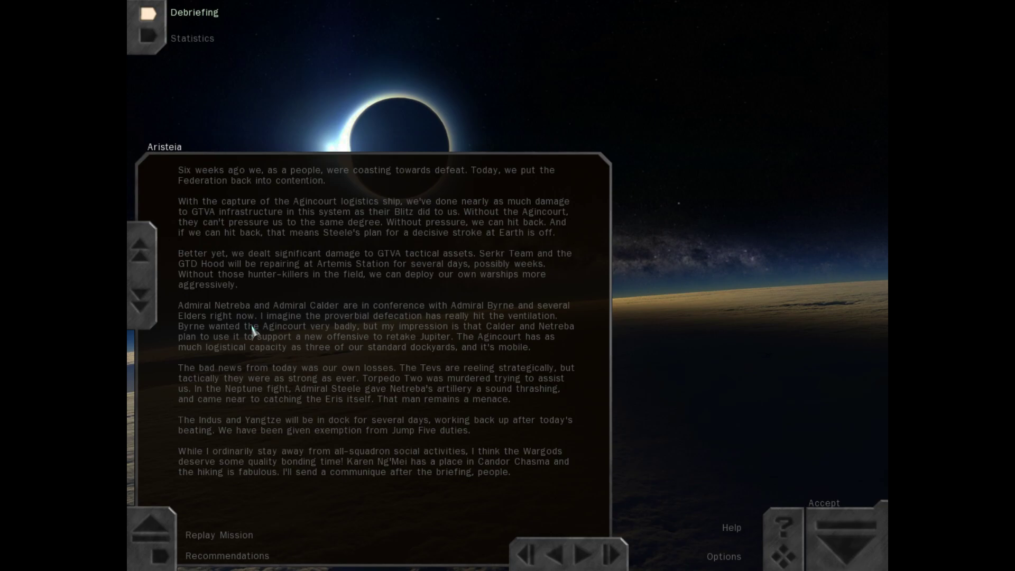
mouse_move(252, 333)
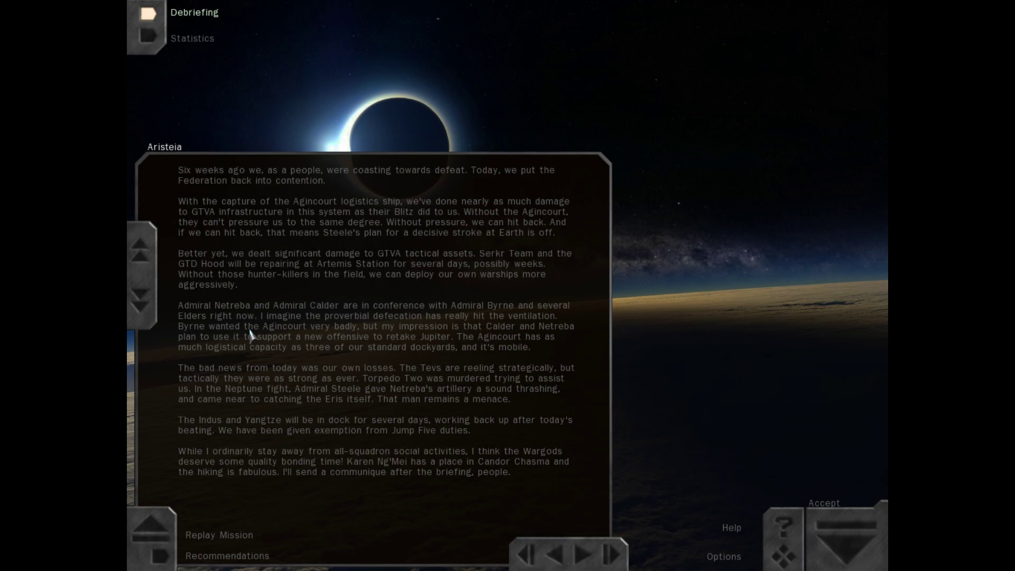
mouse_move(161, 343)
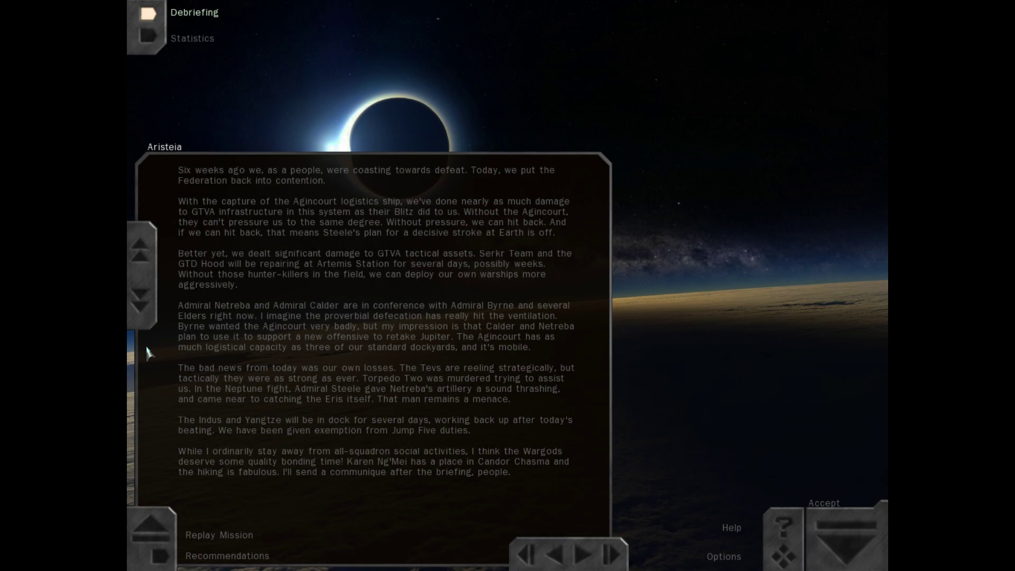
mouse_move(148, 358)
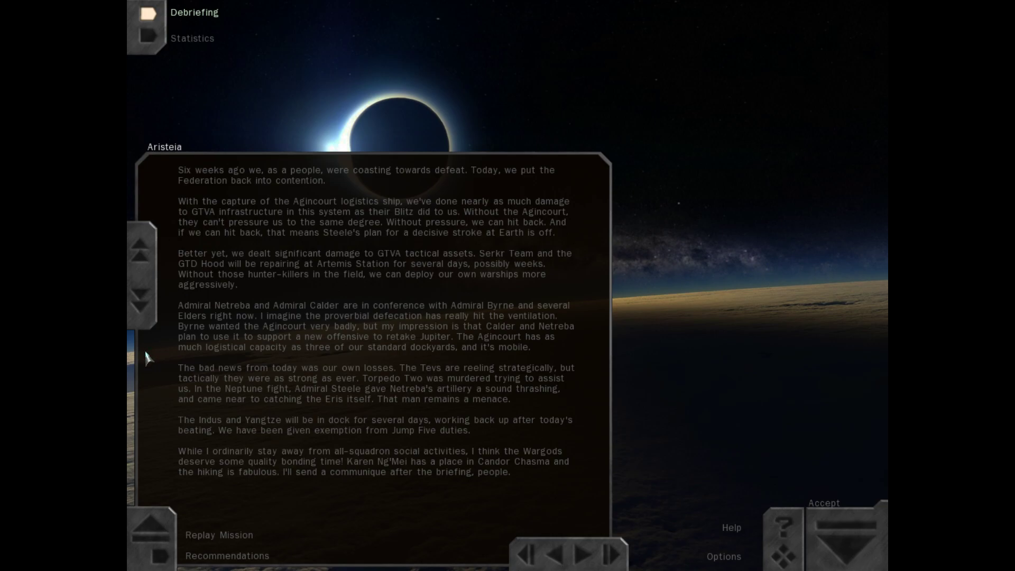
mouse_move(148, 362)
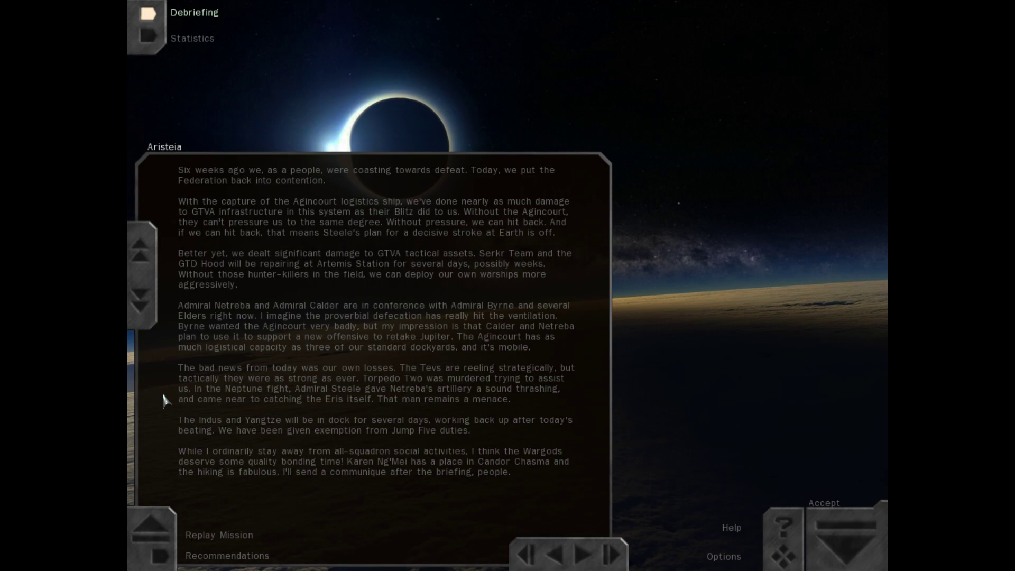
mouse_move(165, 403)
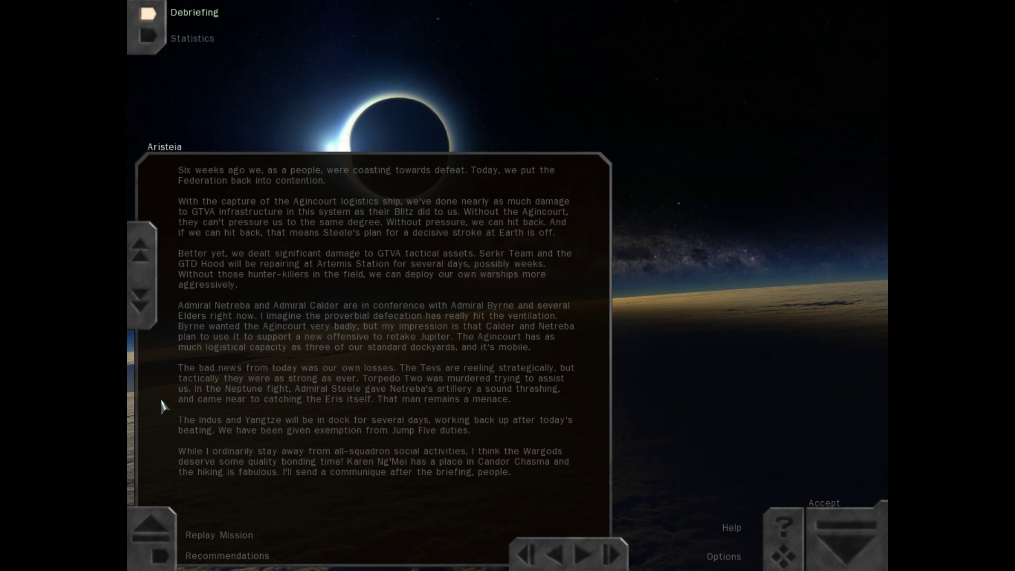
mouse_move(256, 557)
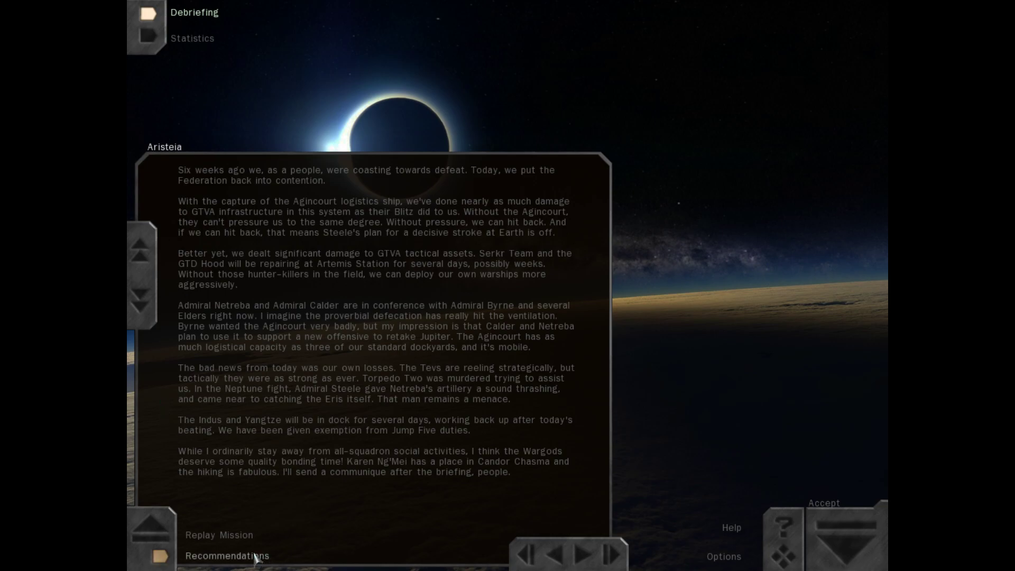
- Append recommendations to the debriefing, then switch to the pilot's mission statistics page 1
left_click(227, 555)
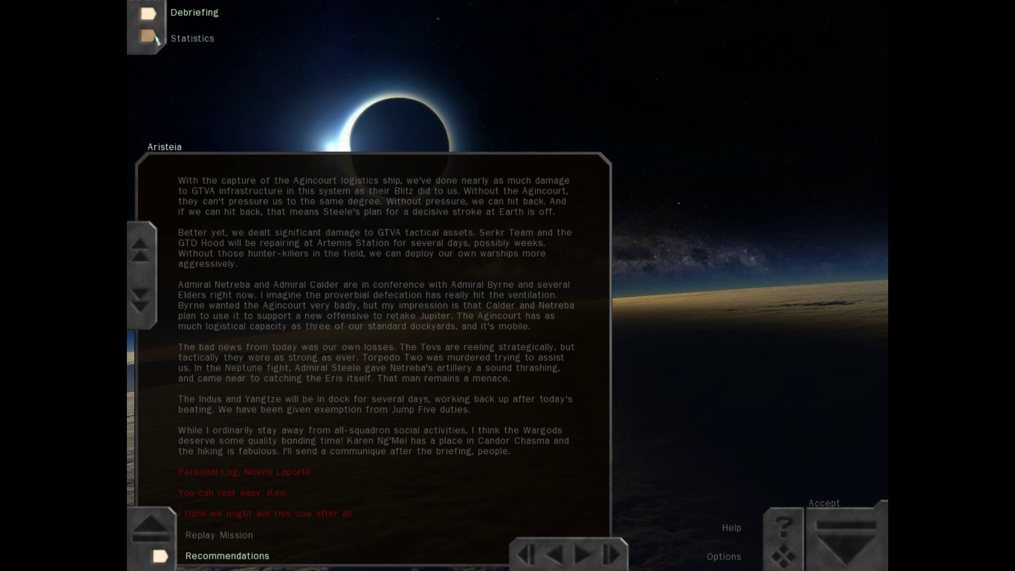
left_click(191, 38)
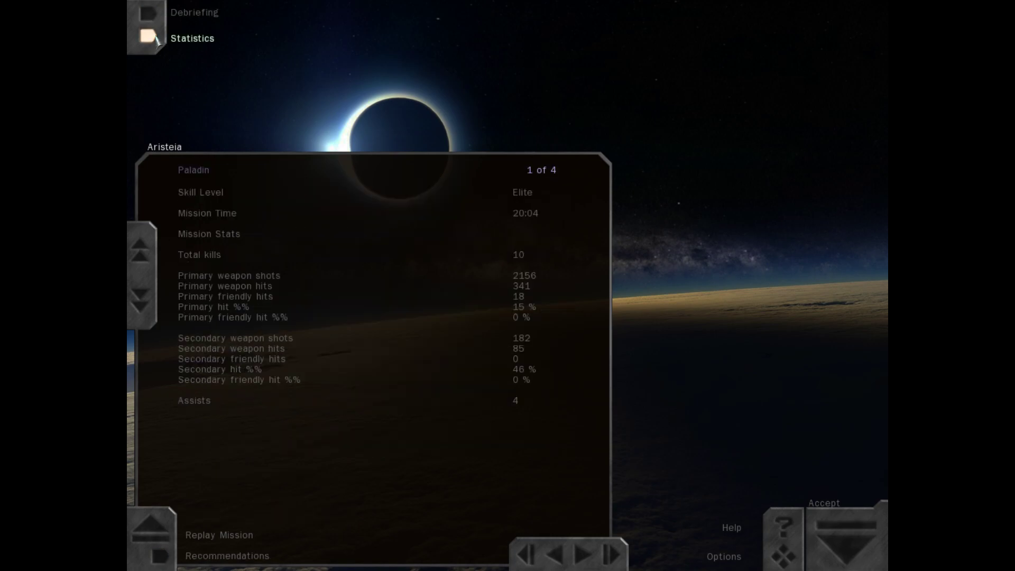
mouse_move(647, 425)
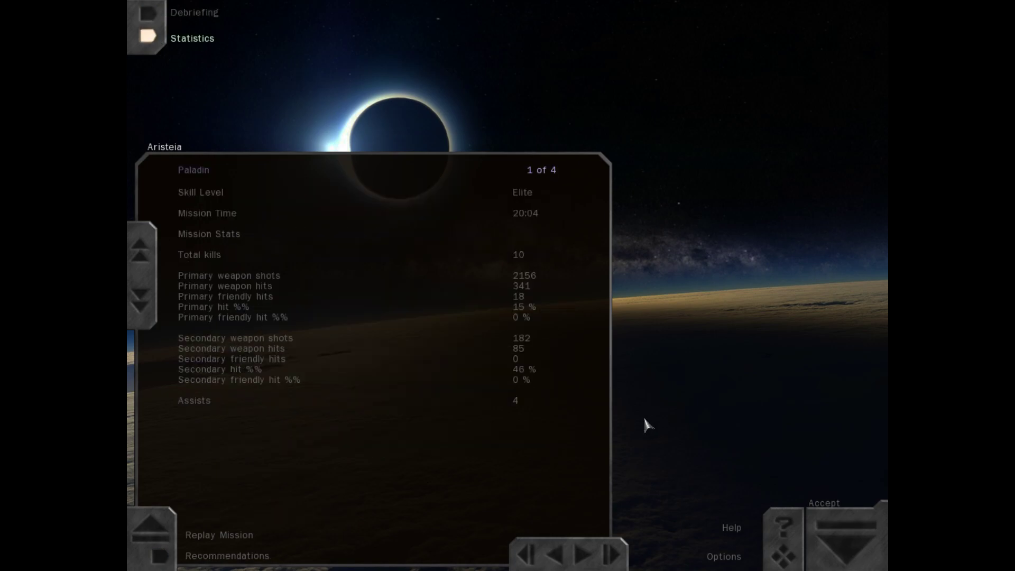
- Page forward through mission kills by ship type to all-time kills, page 4 of 4
left_click(592, 553)
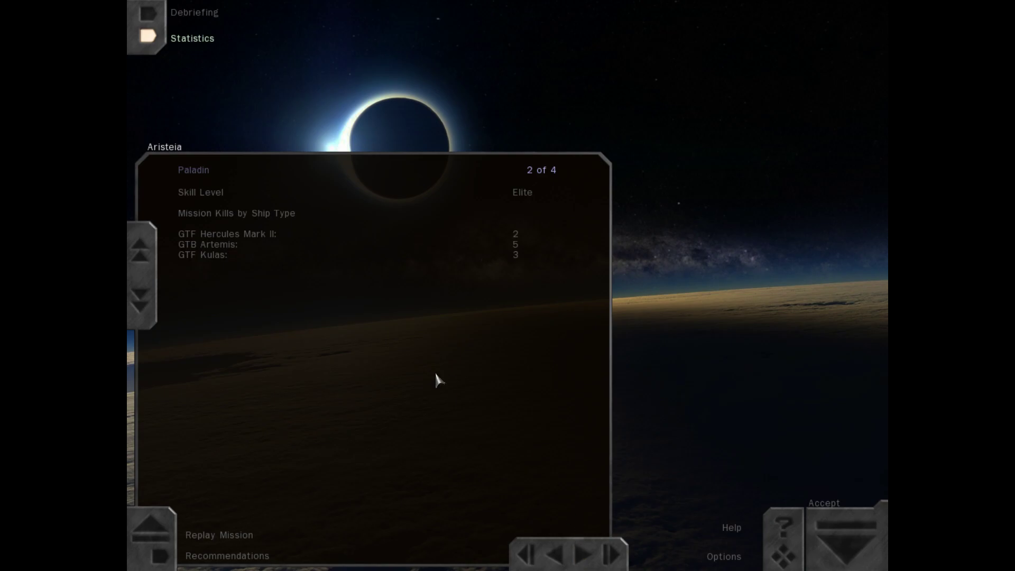
mouse_move(247, 249)
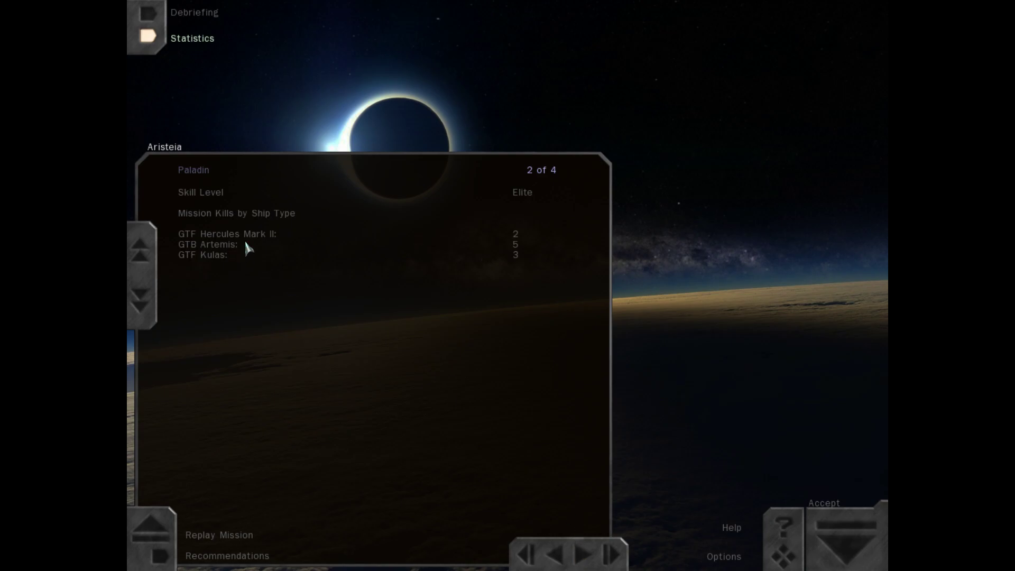
mouse_move(232, 270)
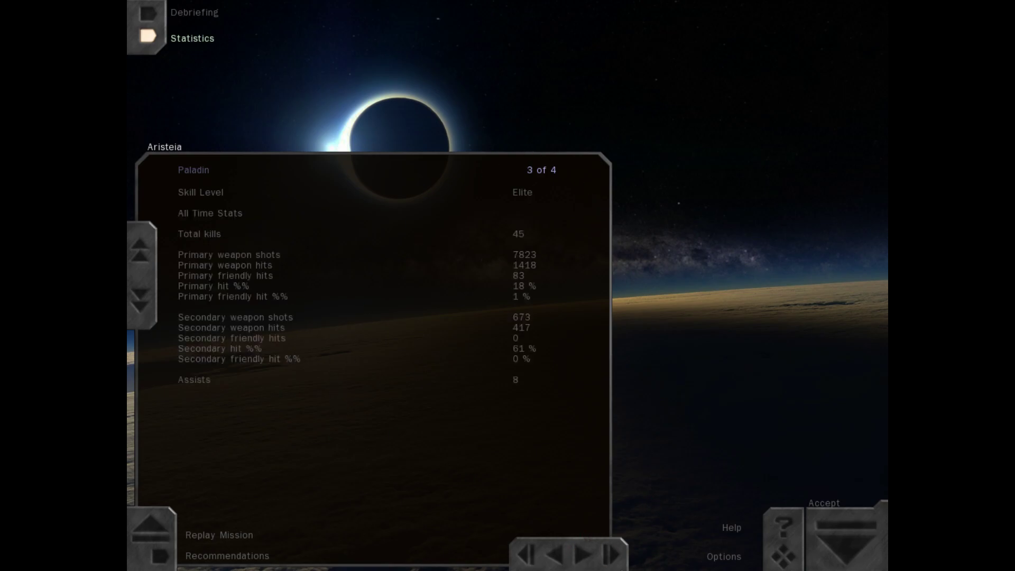
left_click(582, 553)
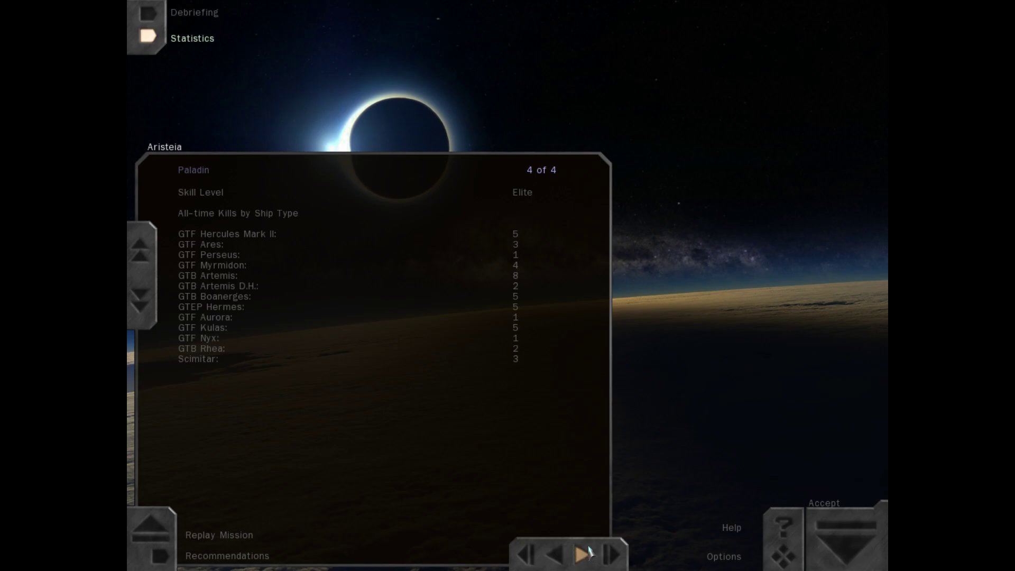
mouse_move(497, 400)
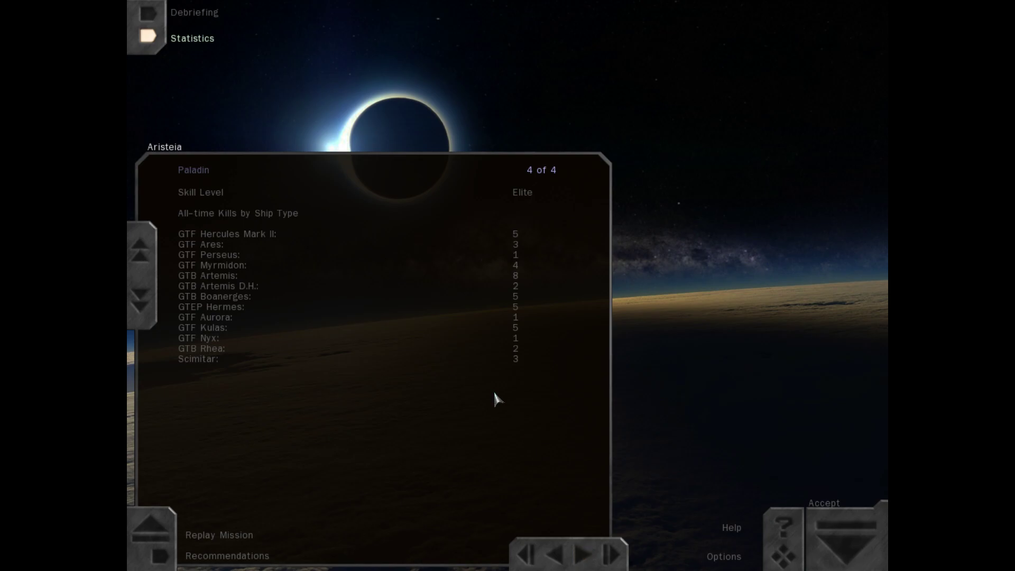
mouse_move(502, 405)
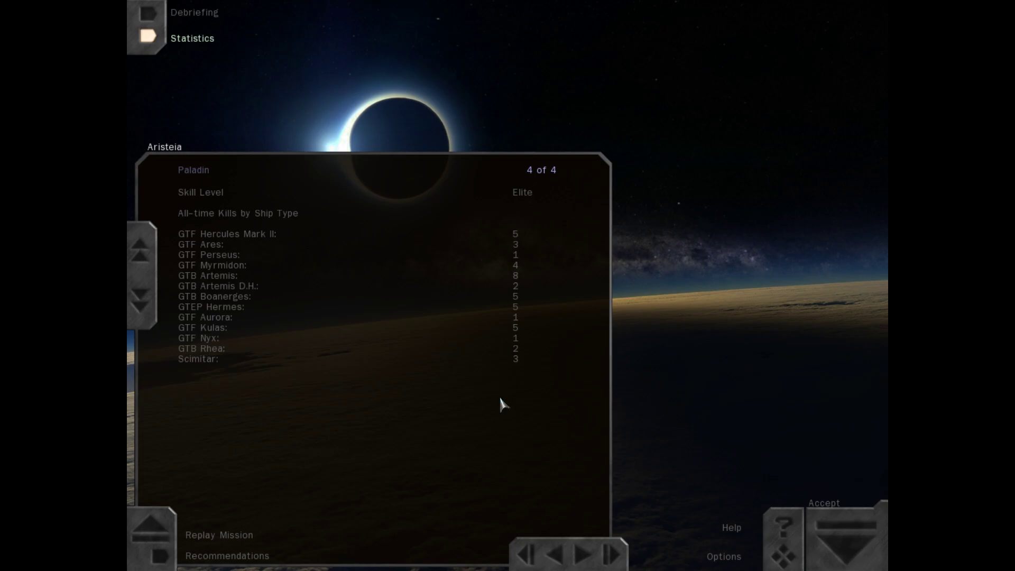
mouse_move(505, 381)
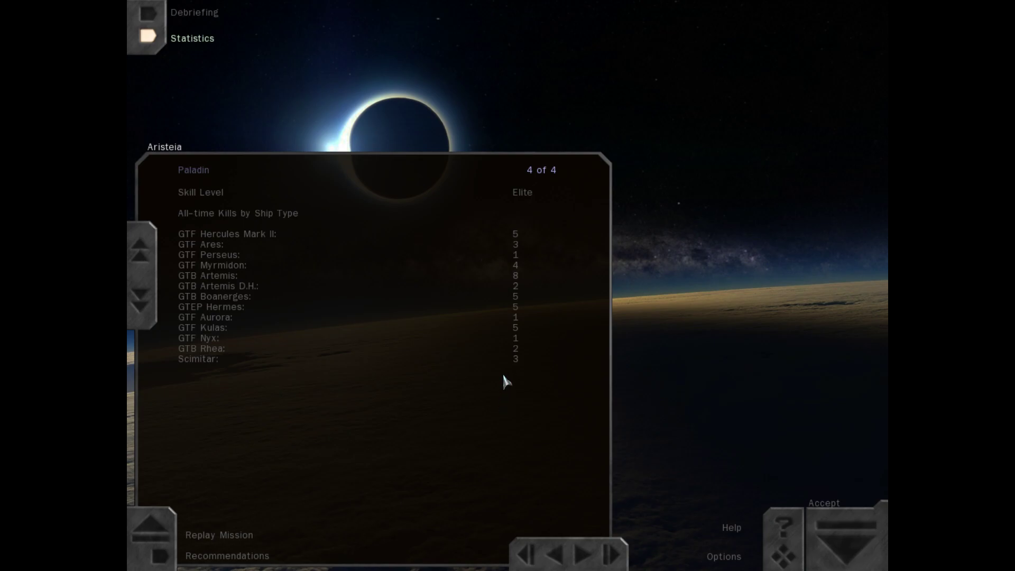
mouse_move(505, 391)
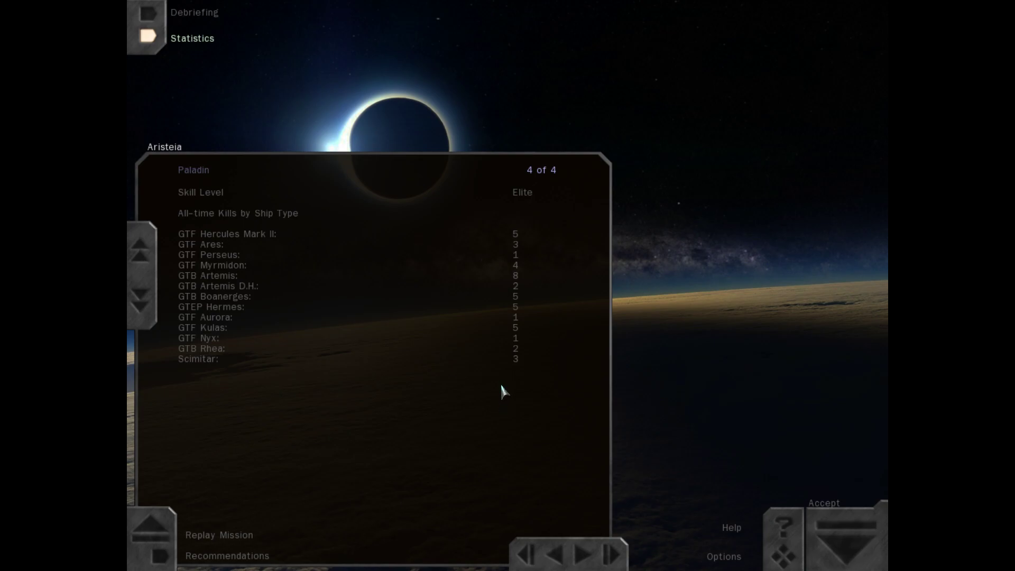